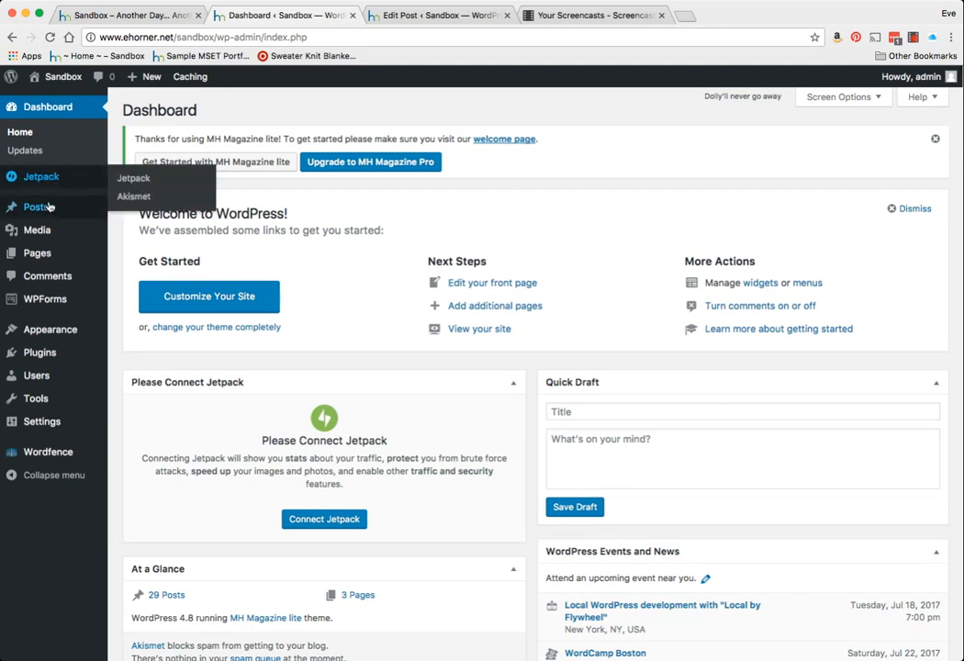
pyautogui.moveTo(36, 206)
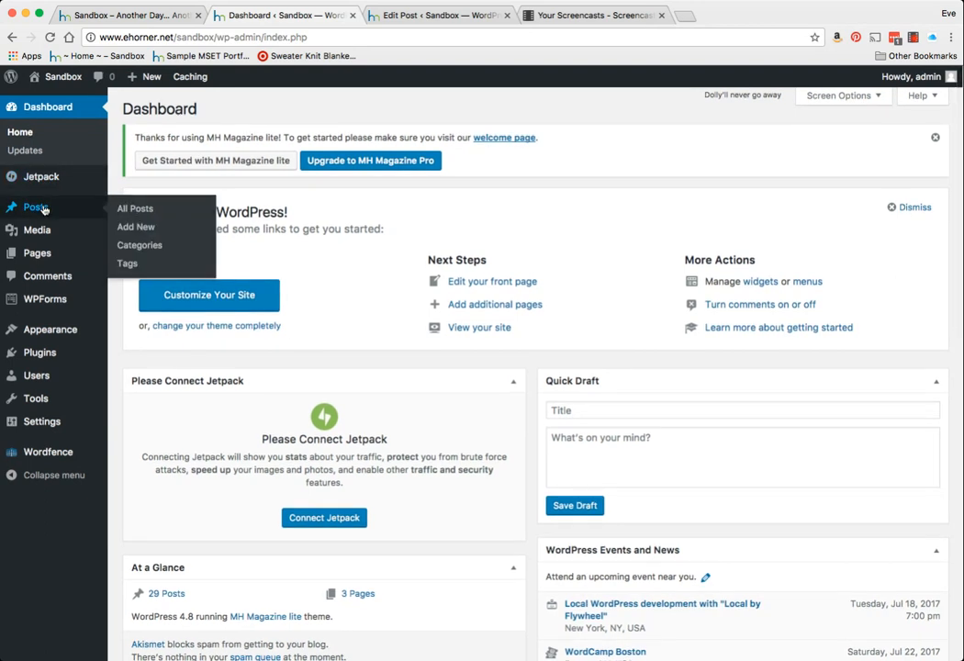
# - Show All Posts and browse to the second page of the 29 published posts
pyautogui.click(136, 210)
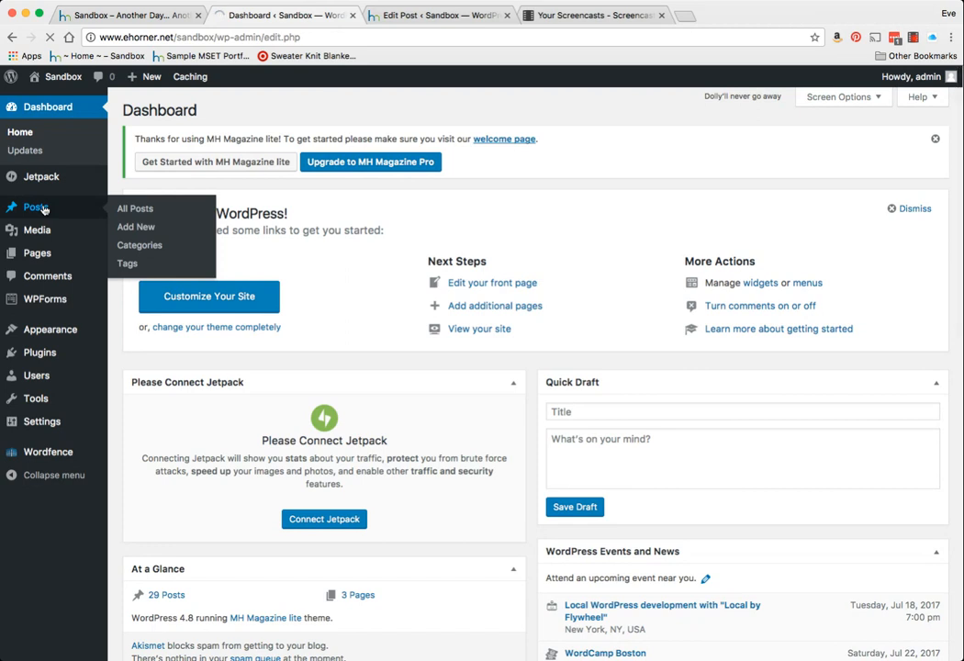
pyautogui.click(136, 209)
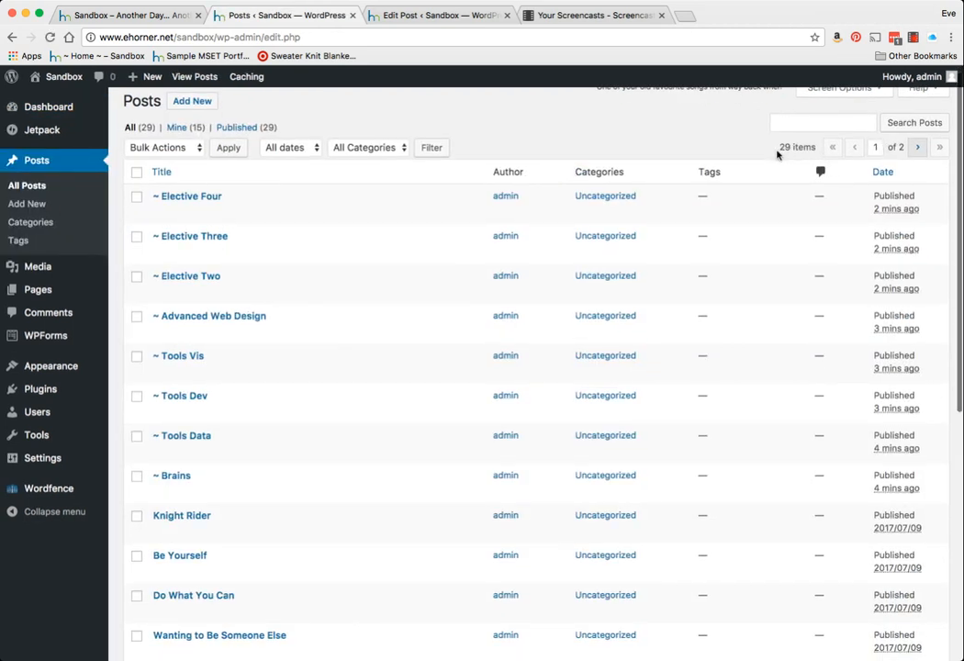
pyautogui.click(918, 147)
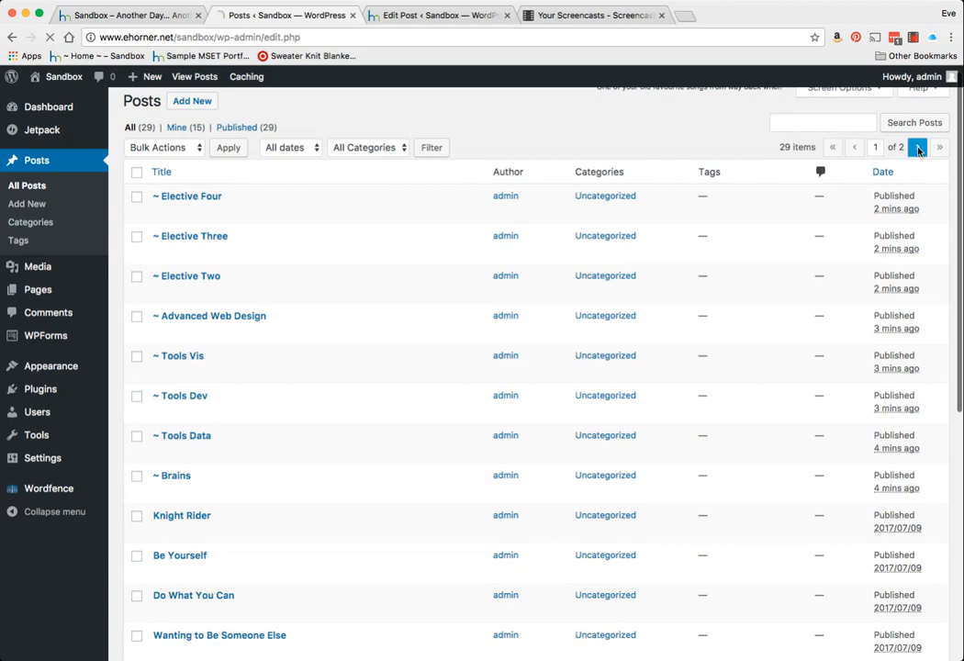
pyautogui.click(918, 147)
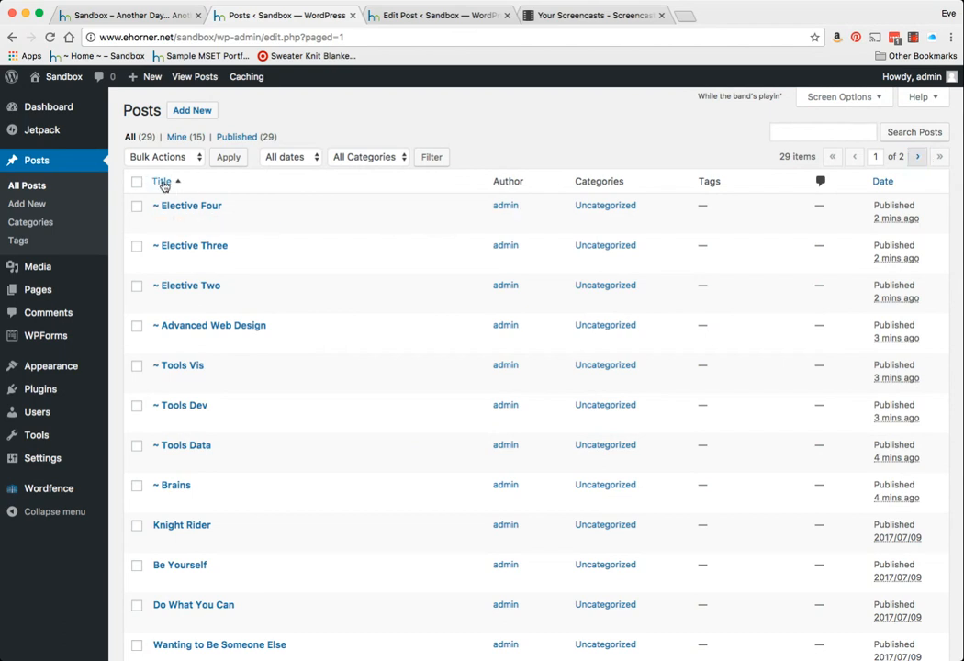
# - Sort by title, drop the leading ~ from Advanced Web Design, update and return to the list
pyautogui.click(162, 182)
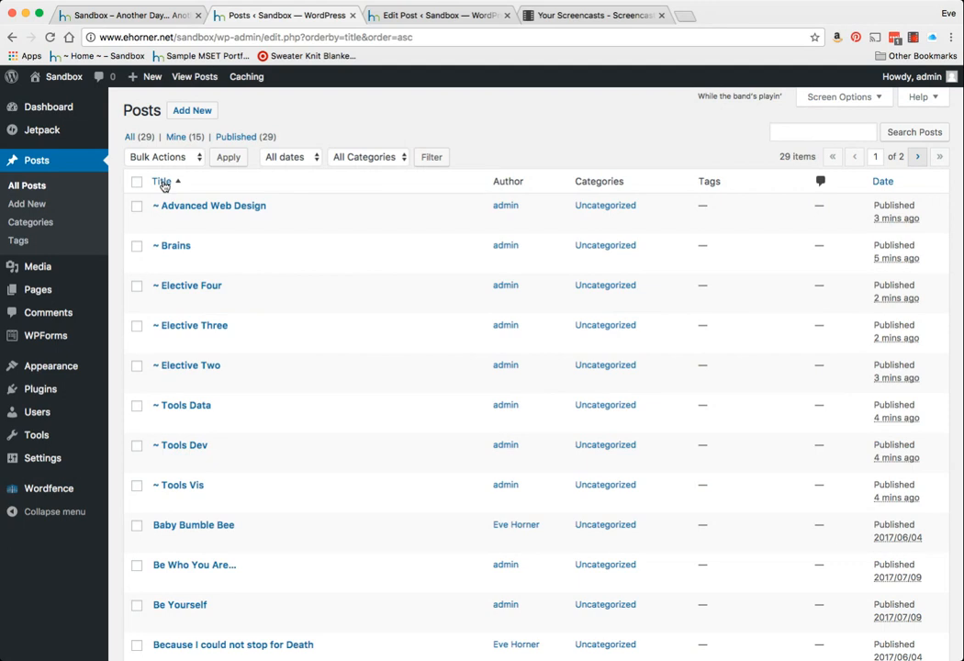
pyautogui.moveTo(165, 193)
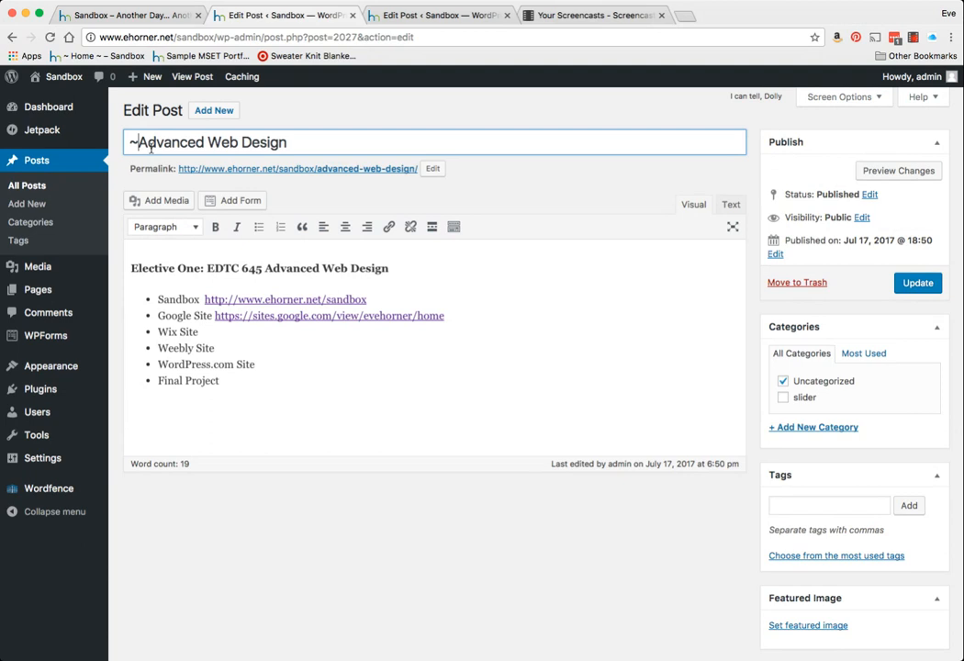
pyautogui.click(918, 283)
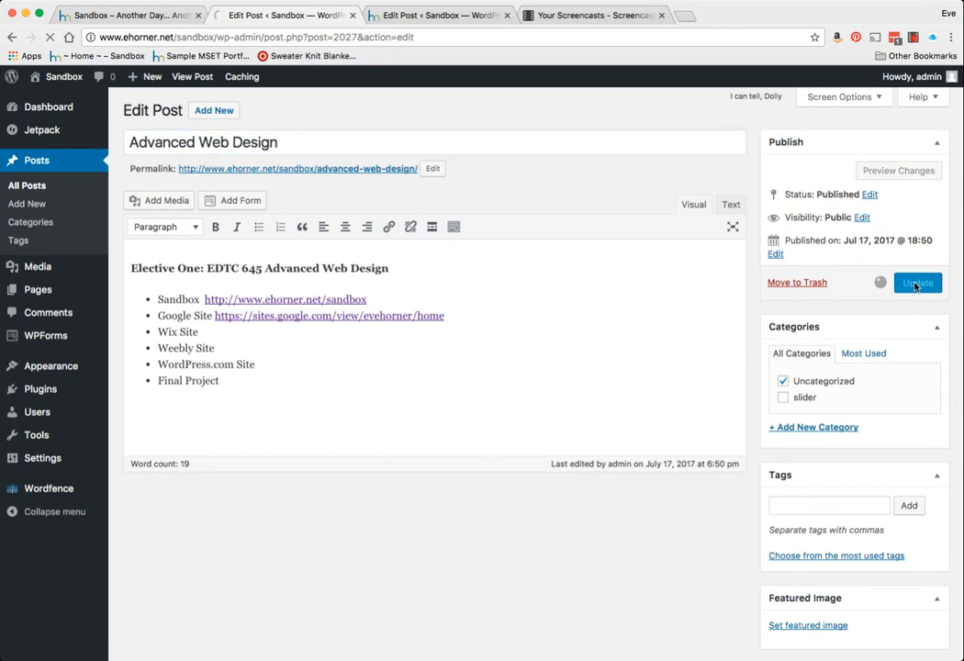
pyautogui.click(917, 283)
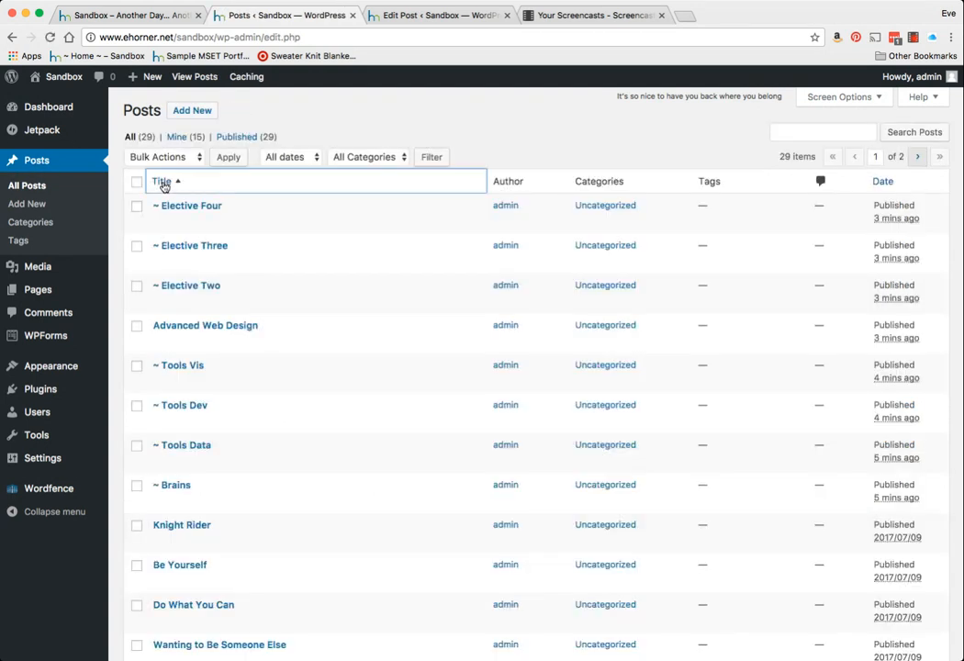
# - Sort by title and start a Quick Edit of the Advanced Web Design title
pyautogui.click(161, 182)
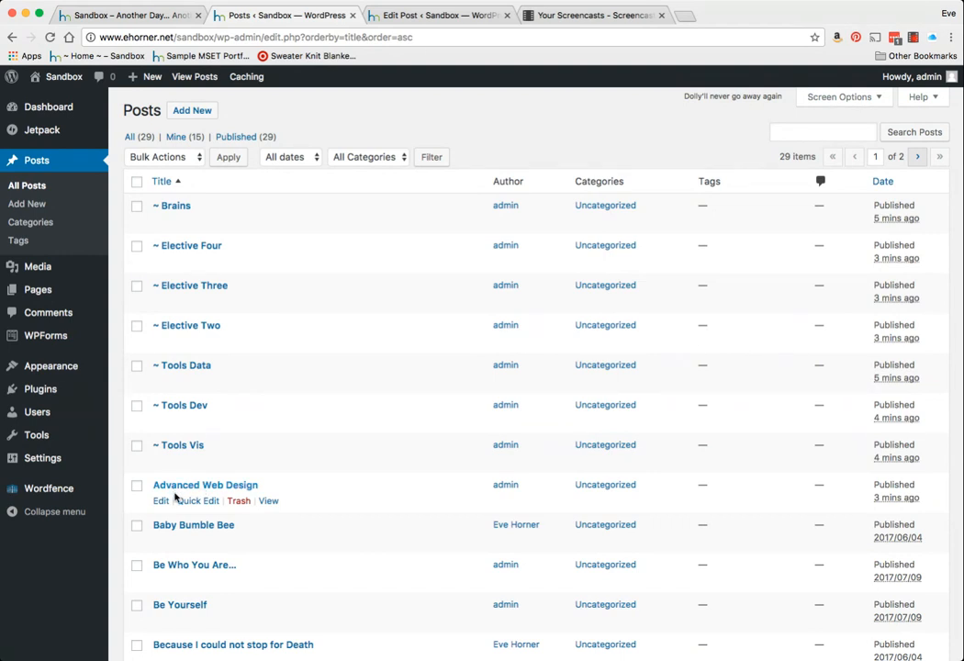
pyautogui.click(187, 499)
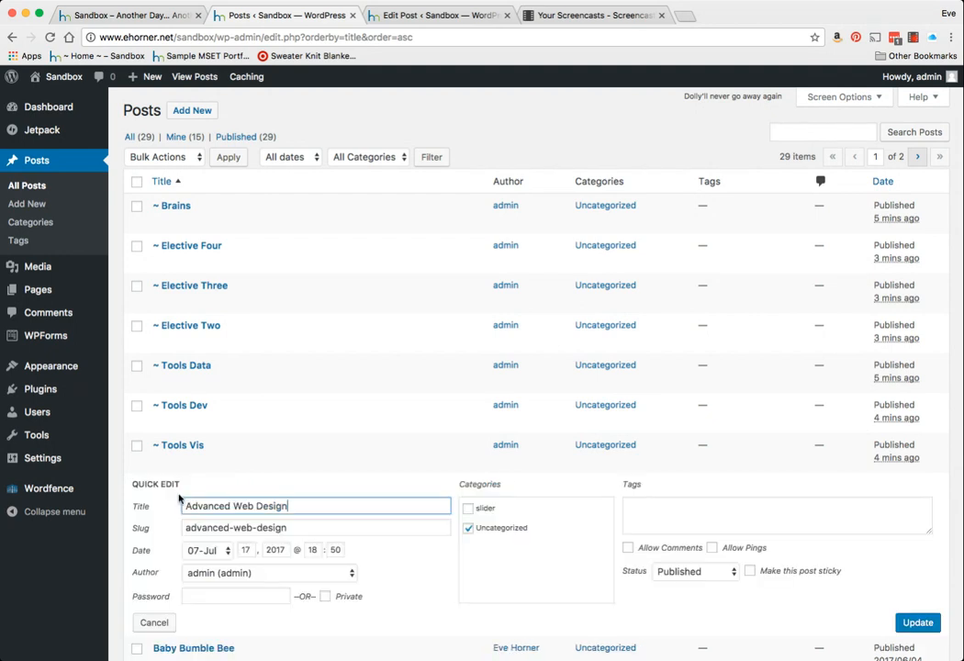
pyautogui.click(316, 507)
pyautogui.write('~ ')
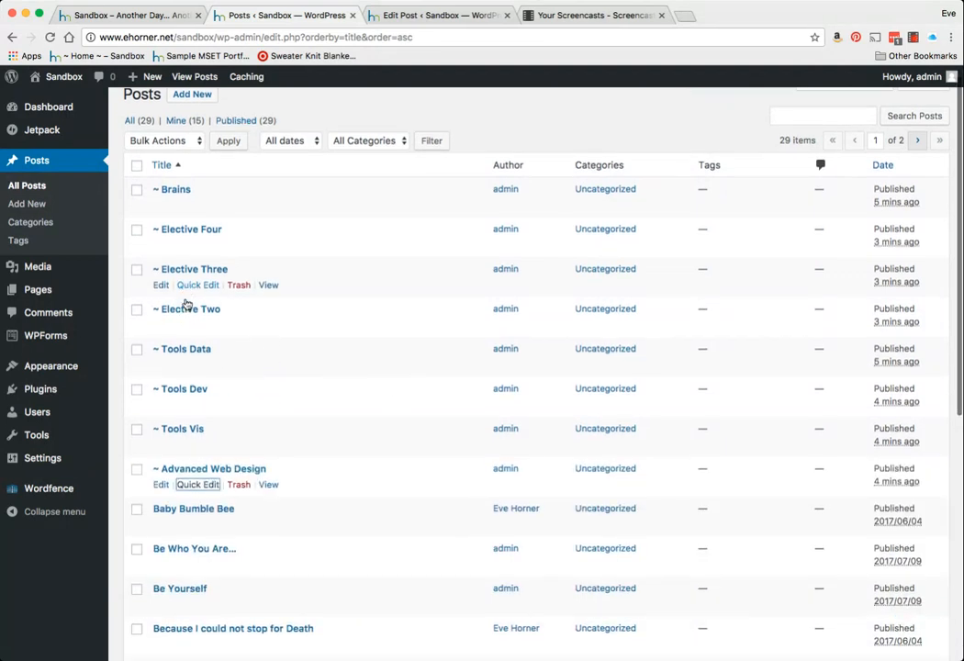
pyautogui.click(164, 163)
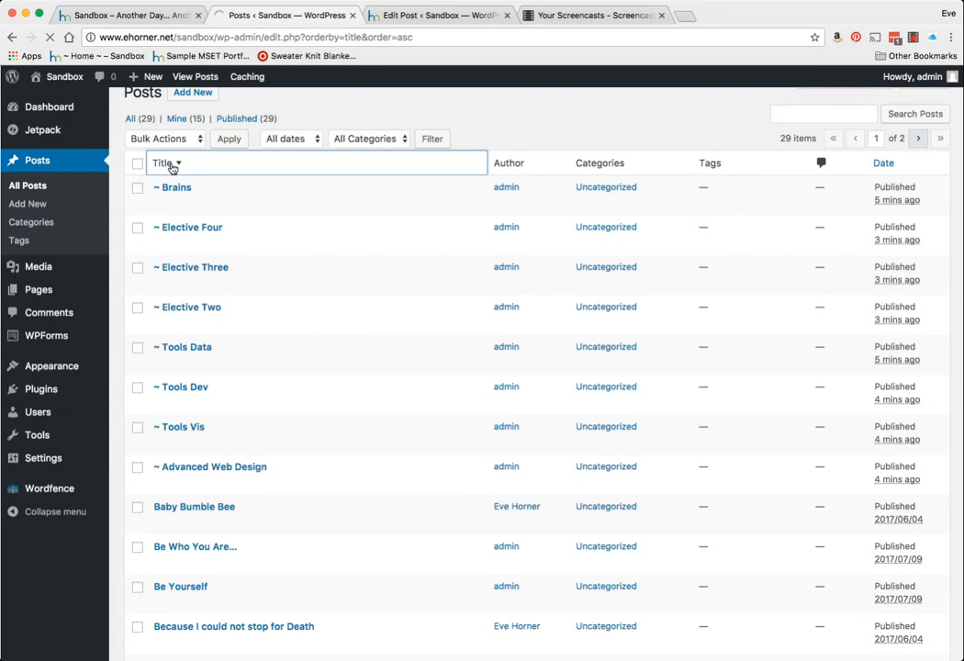
# - Re-sort titles ascending and save the title as '~ Advanced Web Design ~'
pyautogui.click(162, 182)
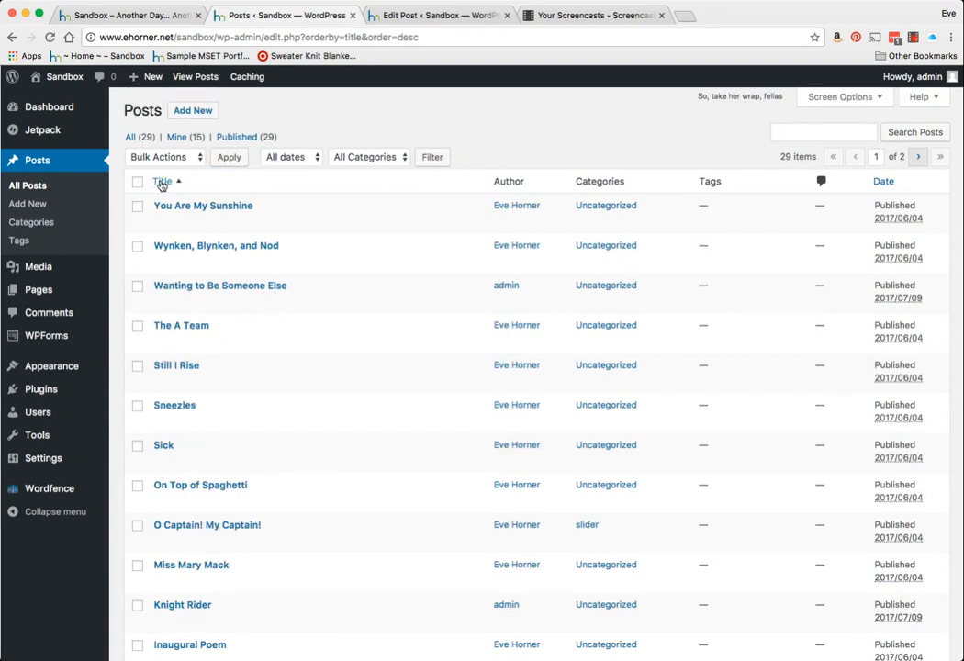
pyautogui.click(163, 182)
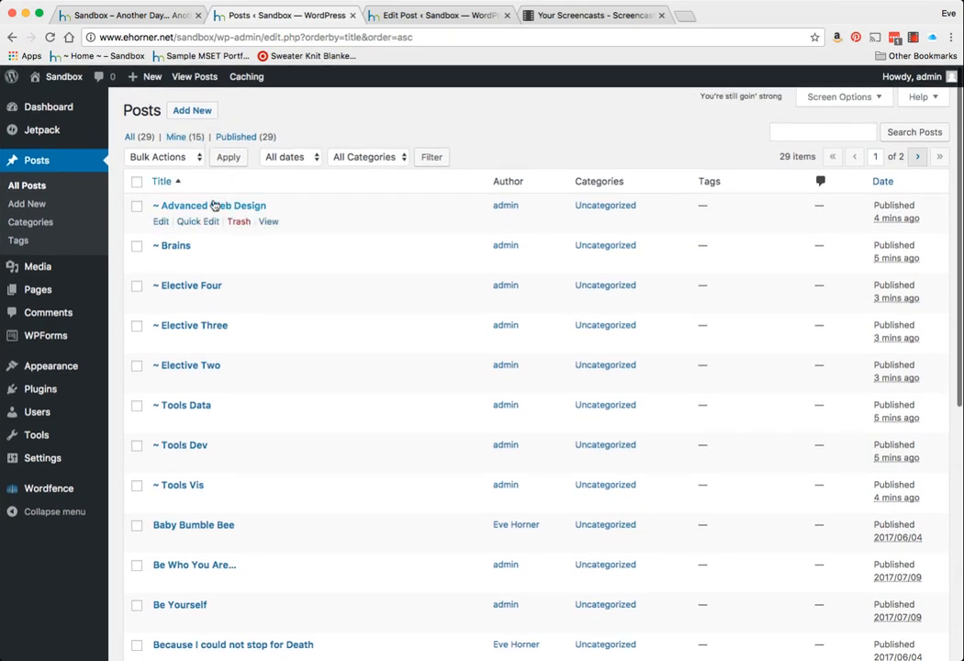
pyautogui.click(210, 206)
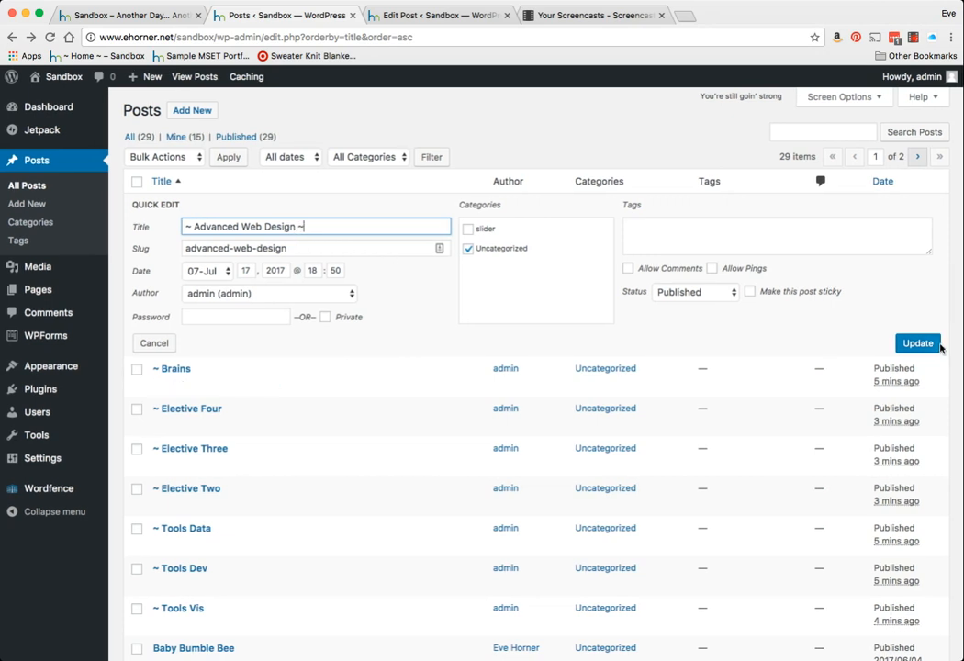
pyautogui.click(918, 343)
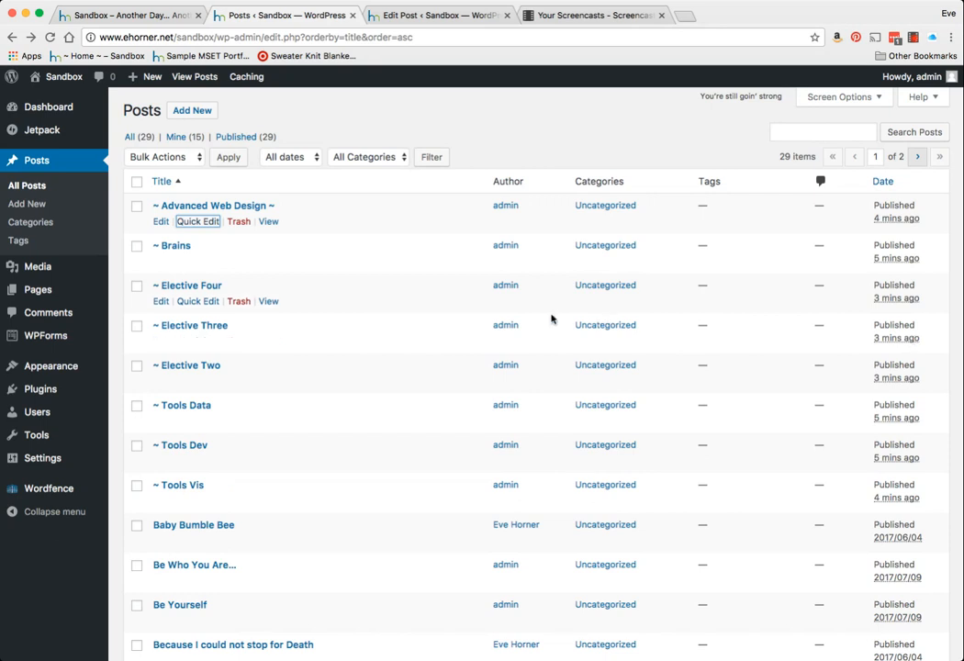
pyautogui.moveTo(301, 279)
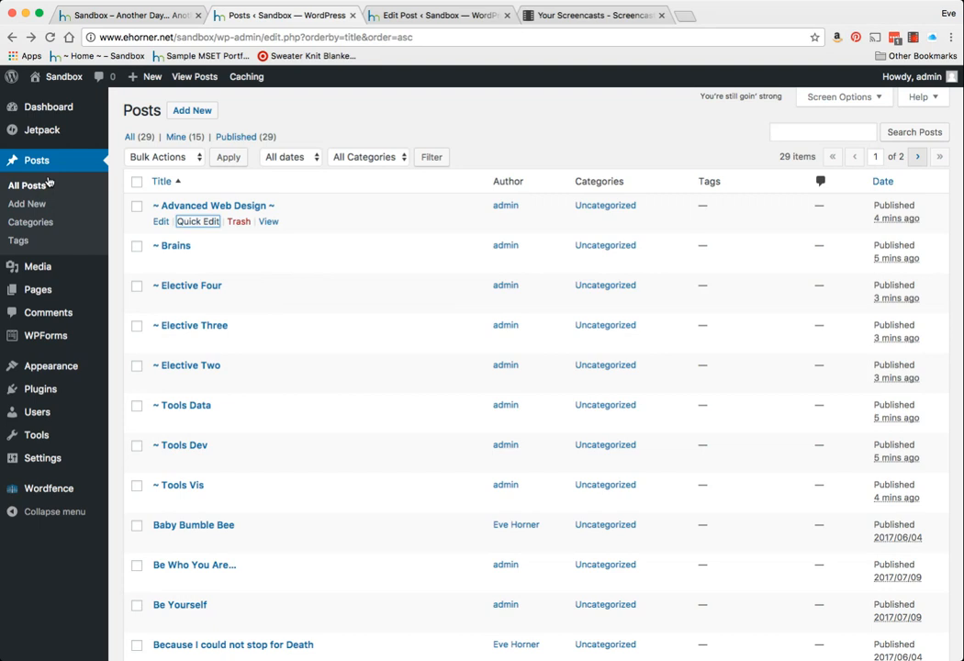
pyautogui.moveTo(44, 184)
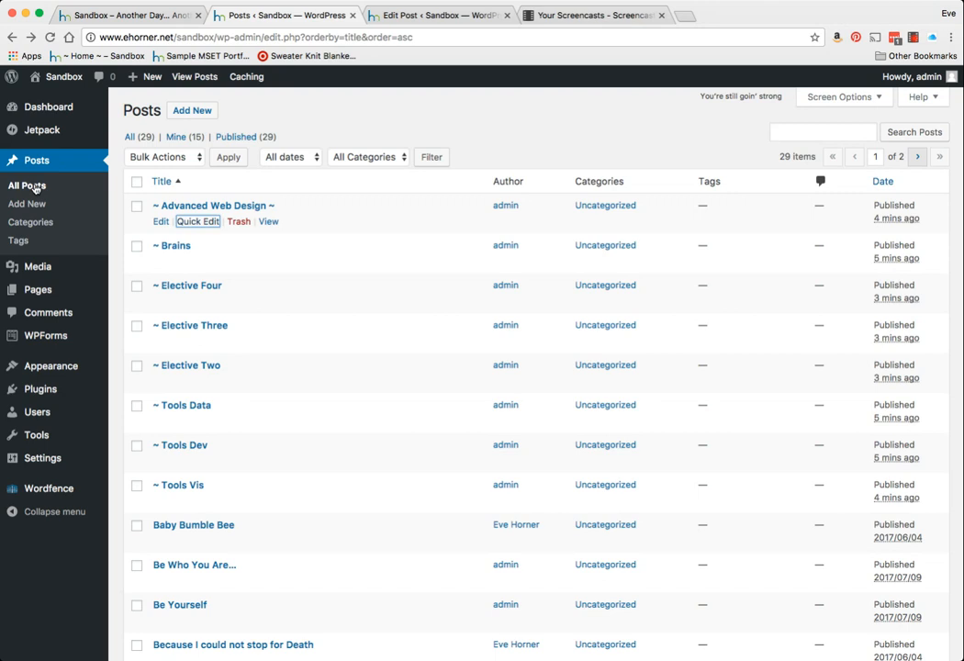
pyautogui.moveTo(158, 132)
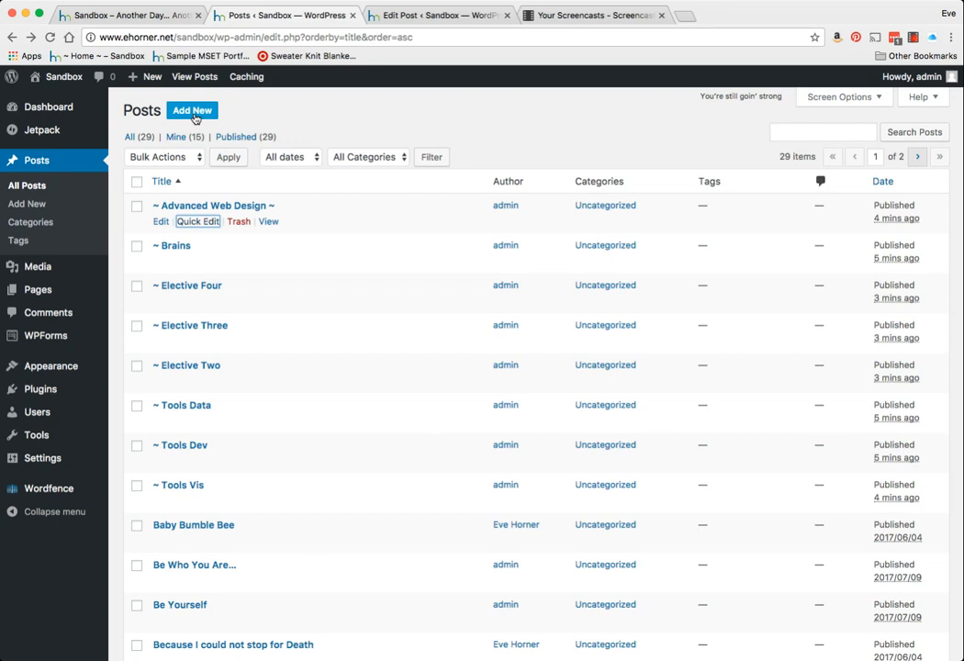
pyautogui.moveTo(37, 290)
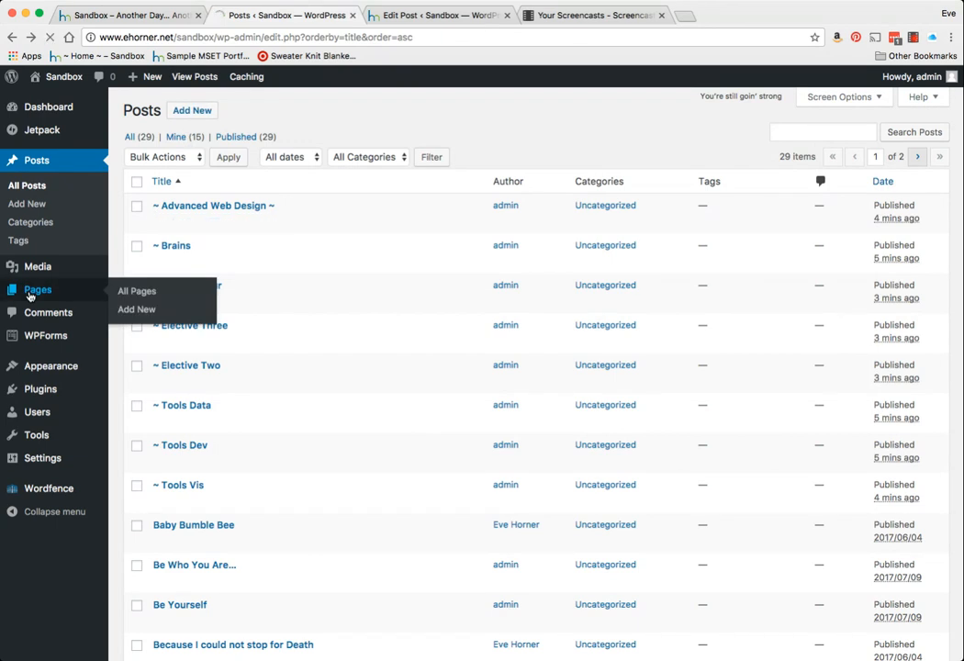
# - Show the Pages list with About Me, Favorite Links and Home
pyautogui.click(136, 290)
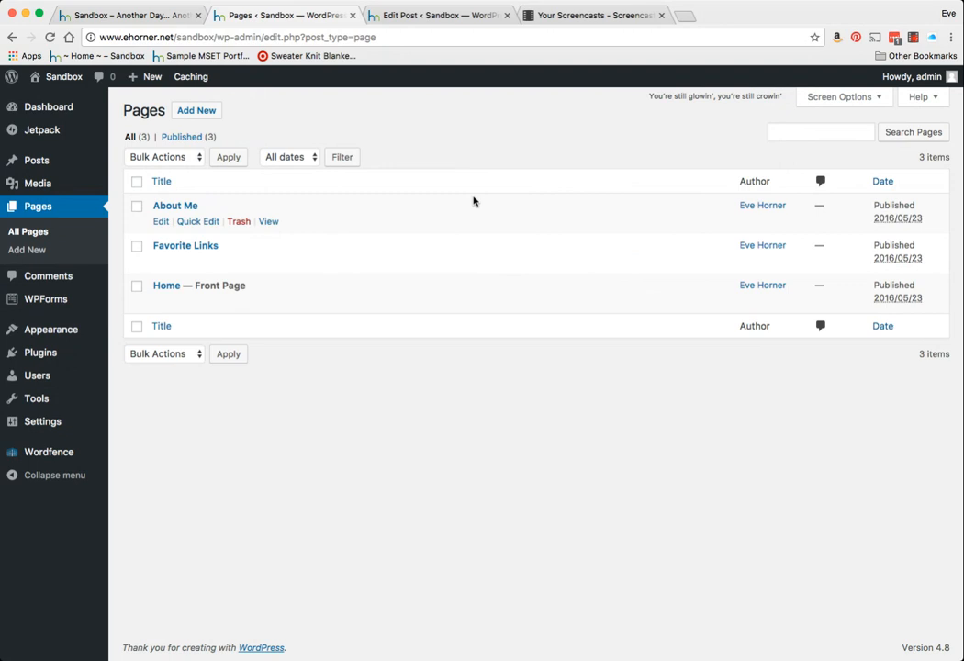
pyautogui.moveTo(486, 282)
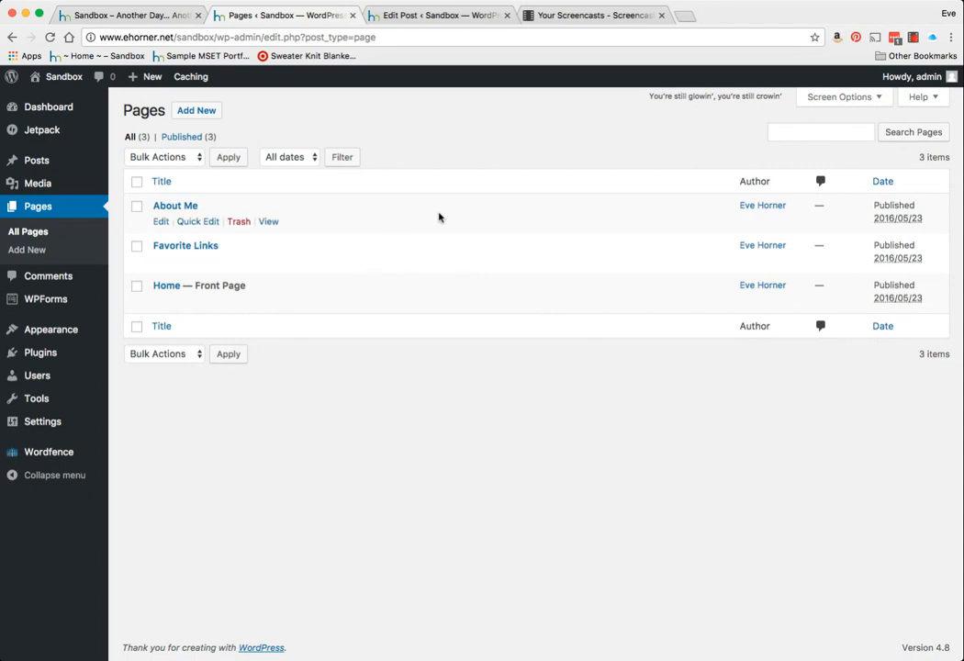
pyautogui.moveTo(433, 261)
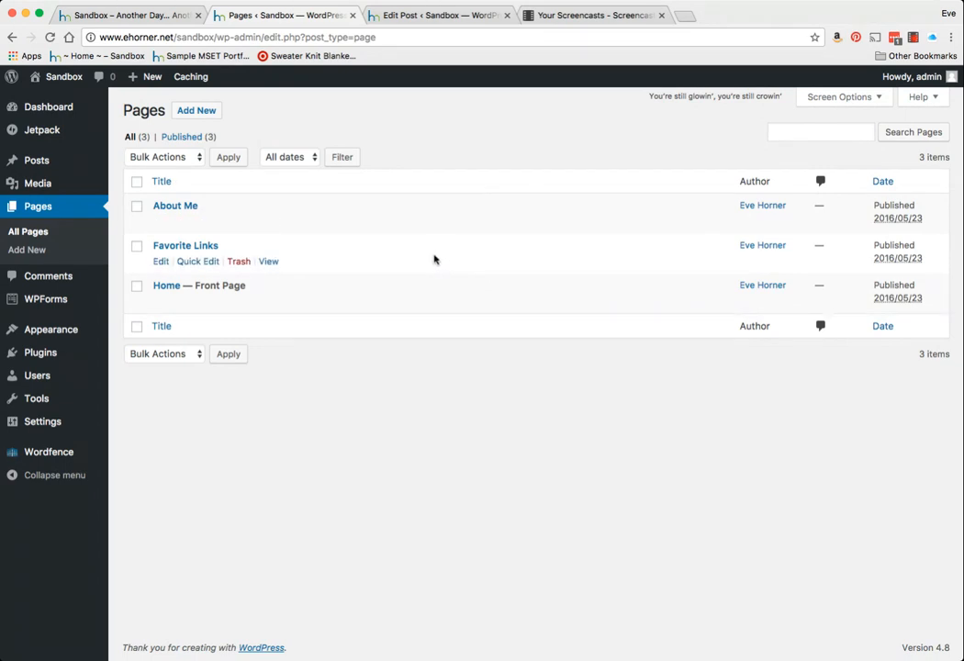
pyautogui.moveTo(180, 250)
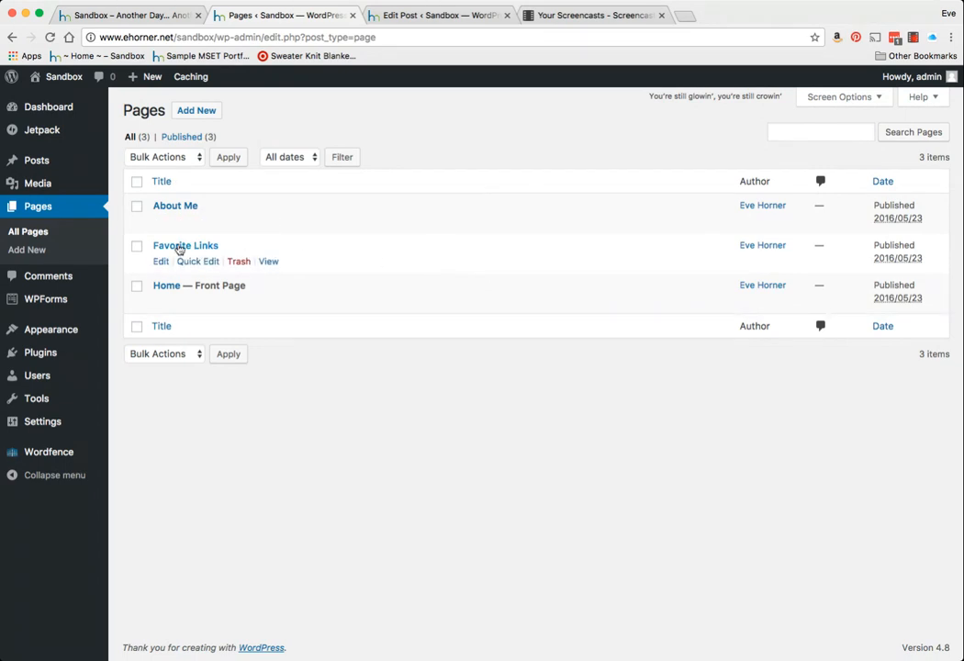
pyautogui.moveTo(92, 245)
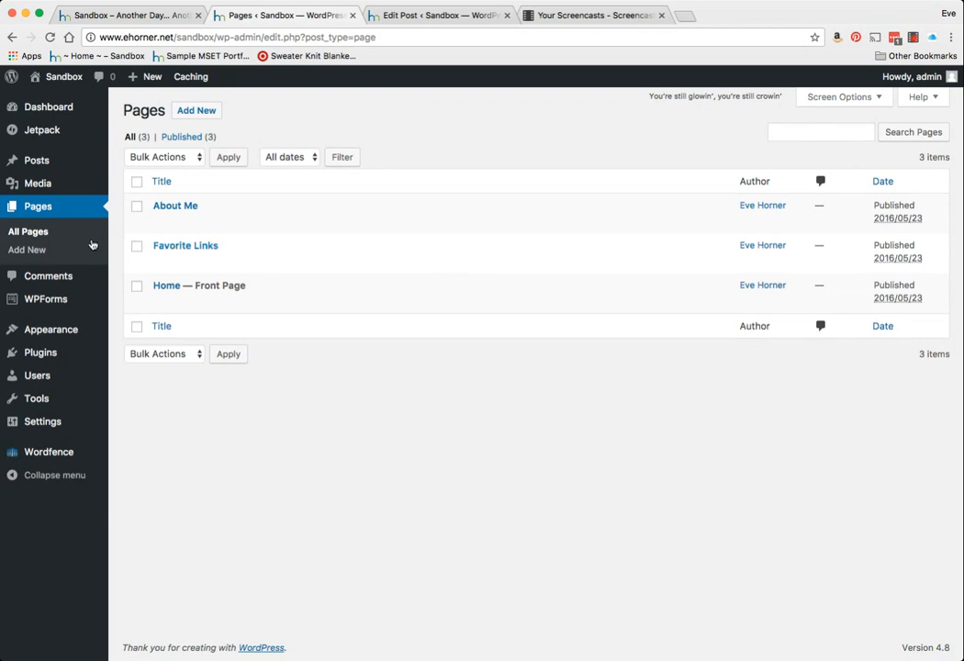
pyautogui.moveTo(38, 184)
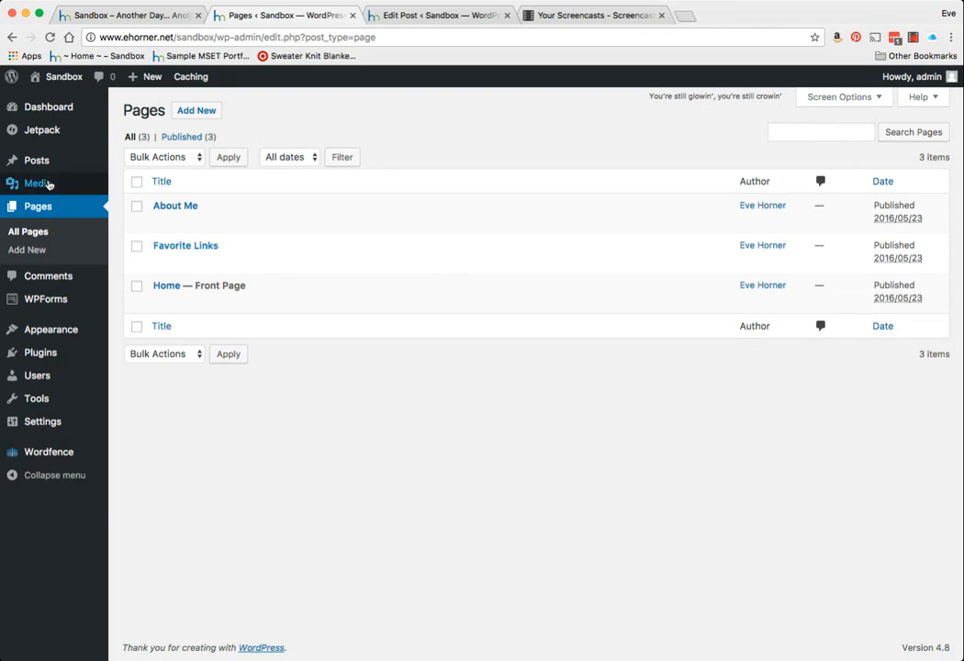
# - In Posts > Categories, Quick Edit the slider category and rename it Important Info
pyautogui.click(37, 159)
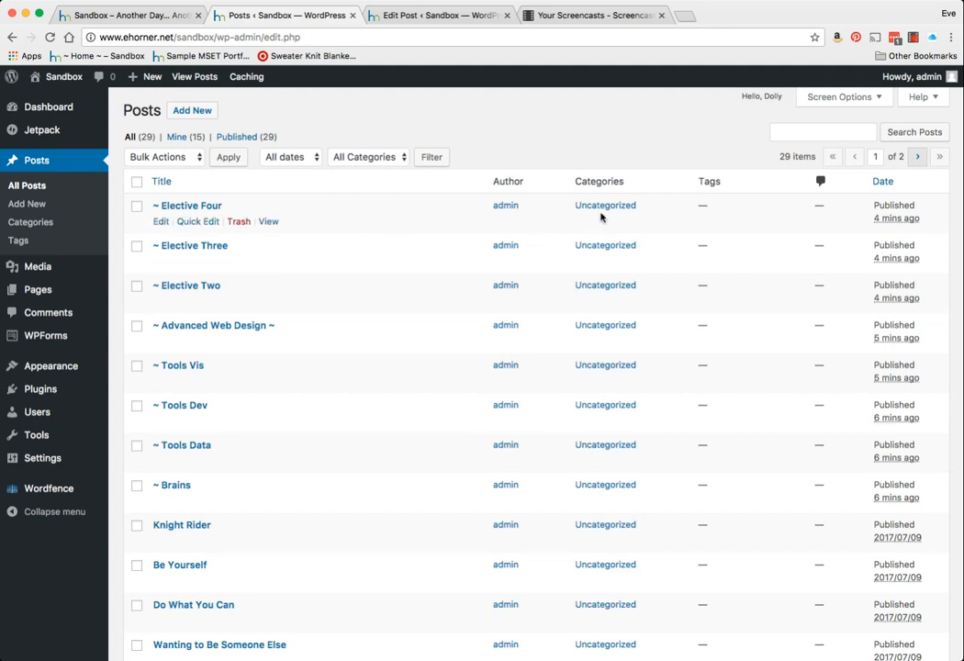
pyautogui.moveTo(29, 222)
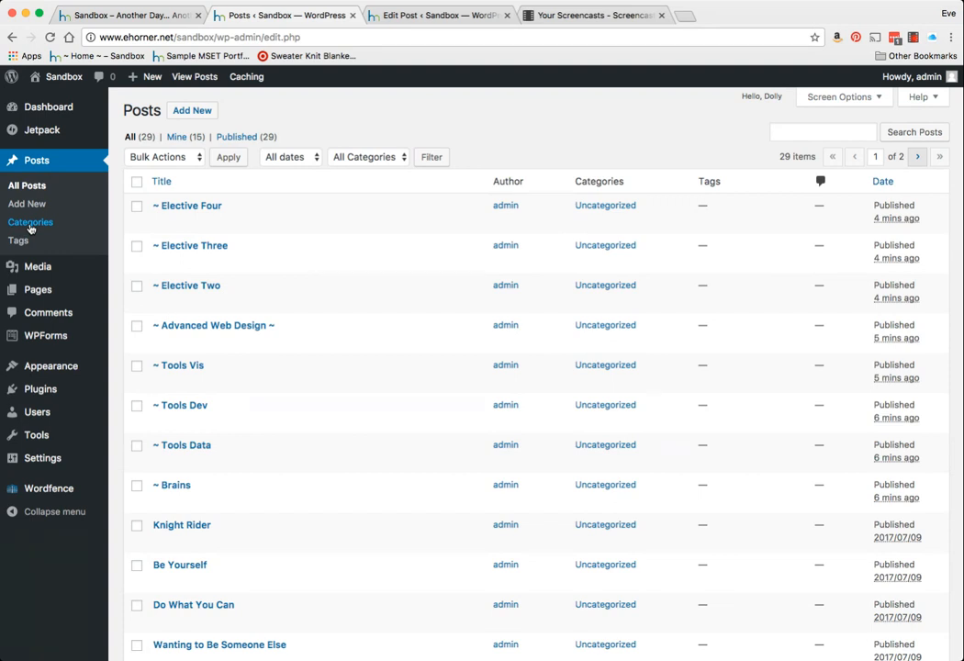
pyautogui.click(29, 223)
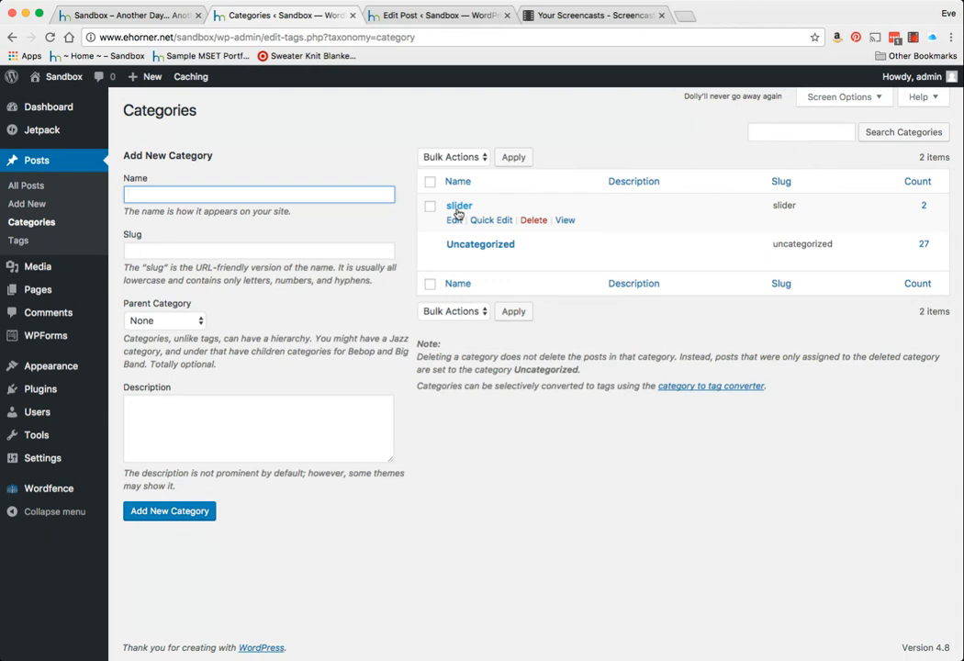
pyautogui.click(490, 221)
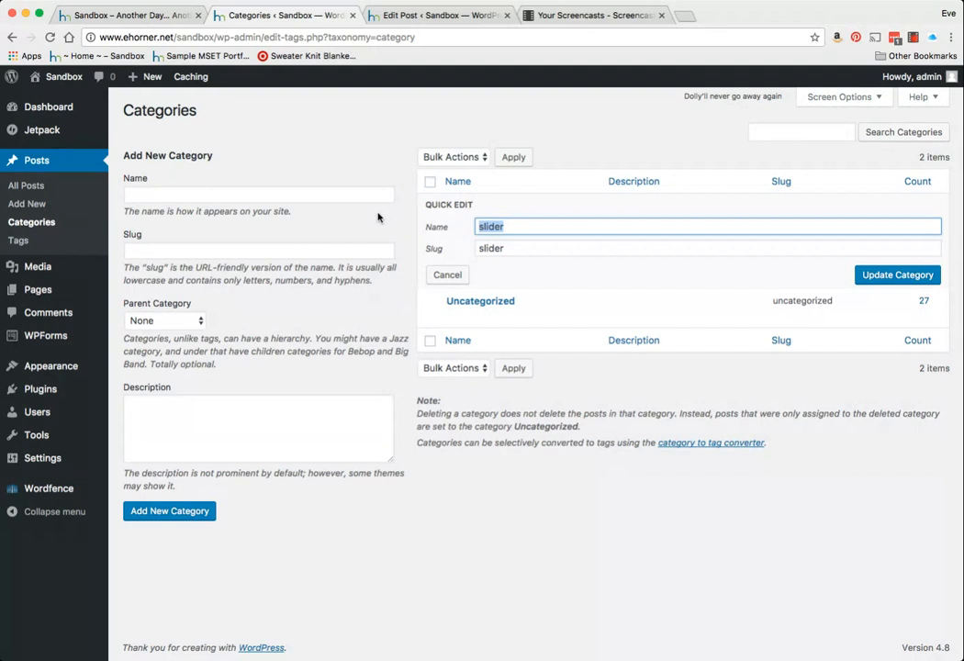
pyautogui.write('Important Info')
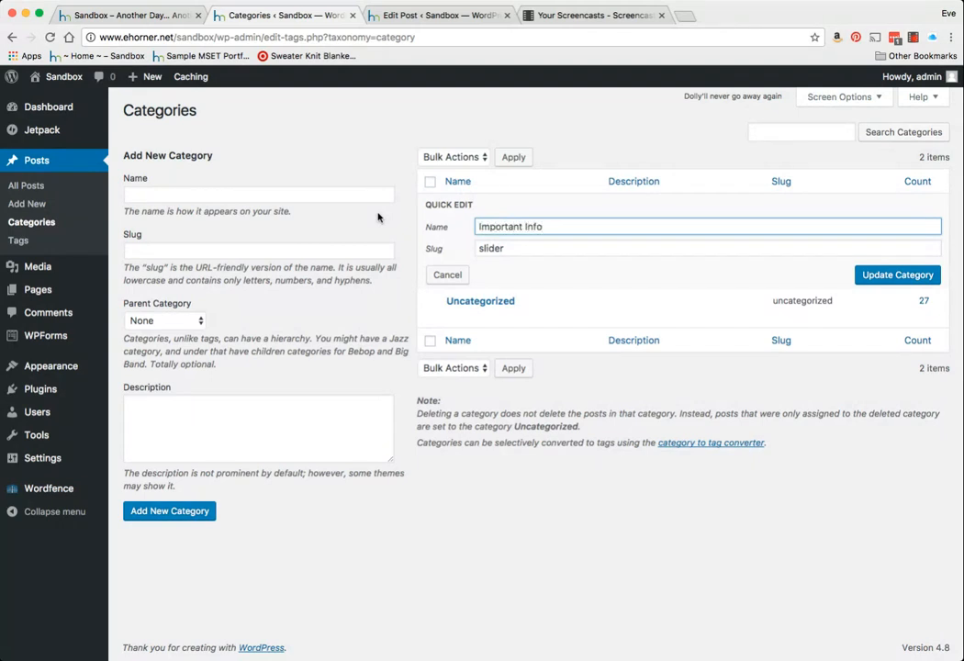
pyautogui.click(896, 275)
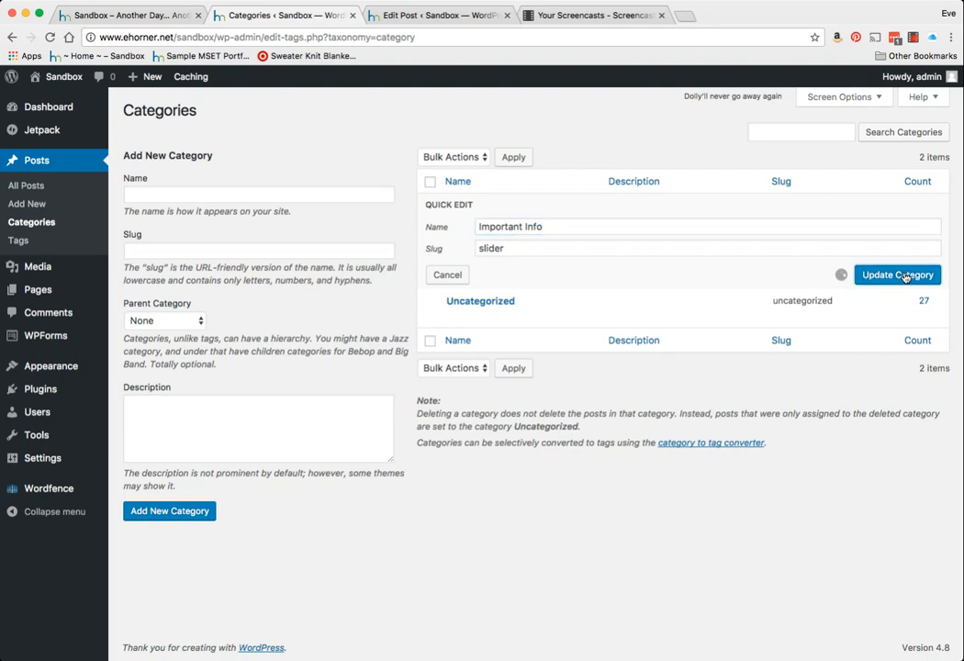
pyautogui.click(896, 276)
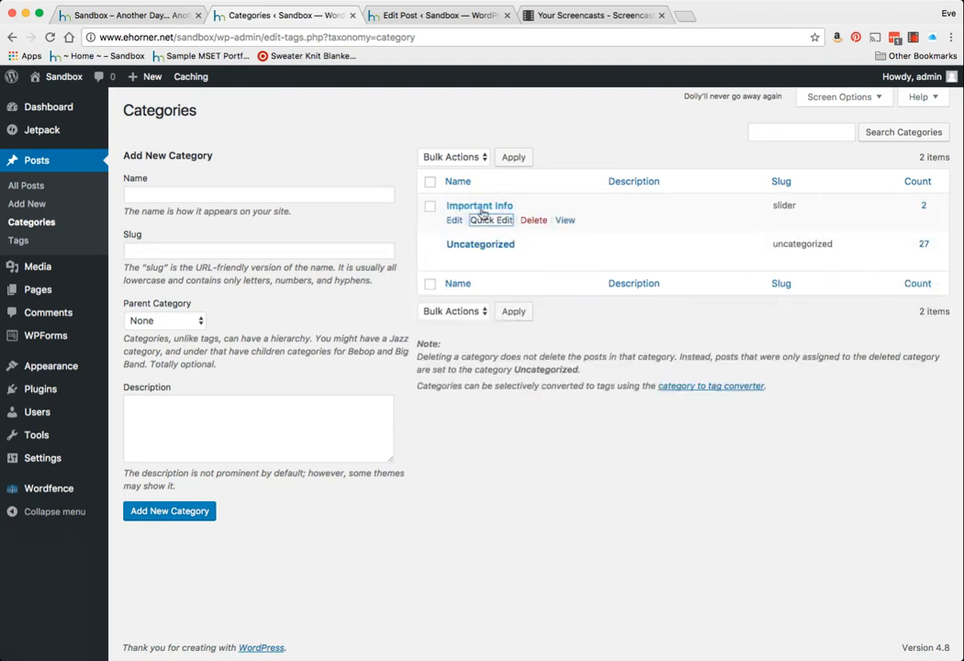
pyautogui.moveTo(462, 209)
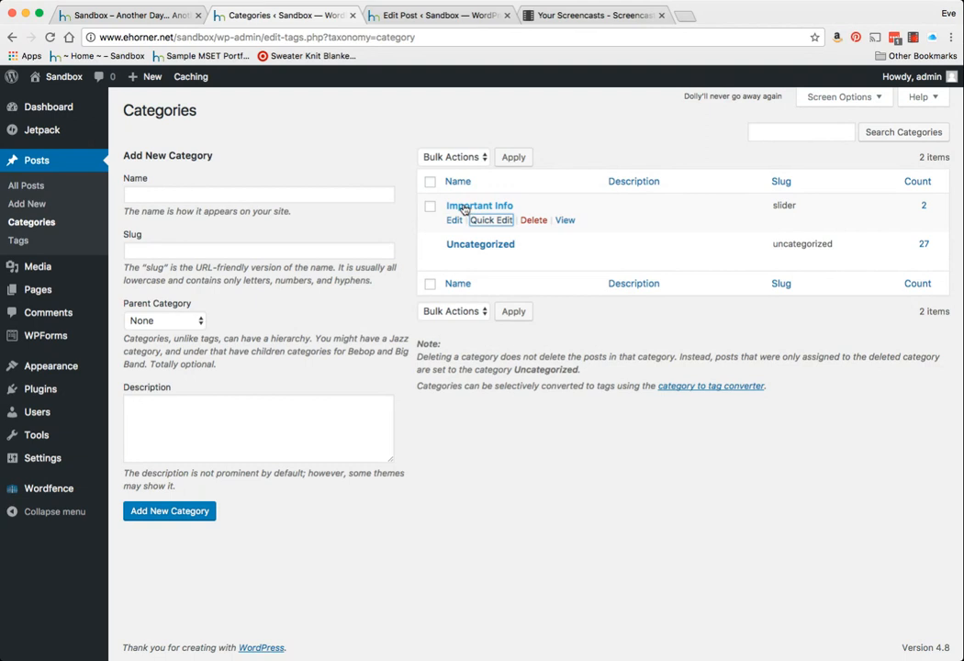
pyautogui.moveTo(481, 242)
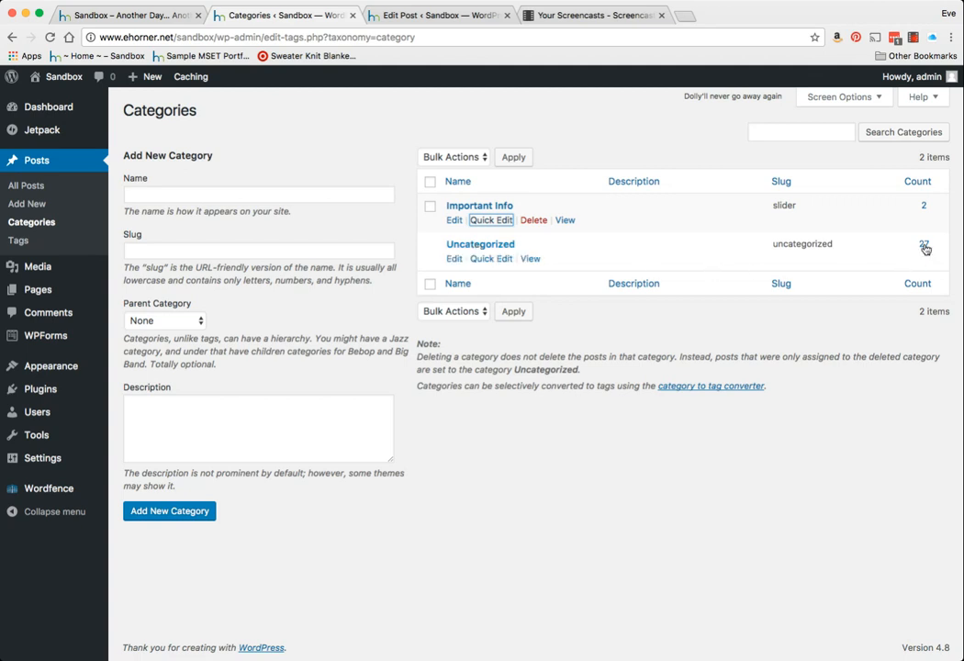
pyautogui.moveTo(922, 250)
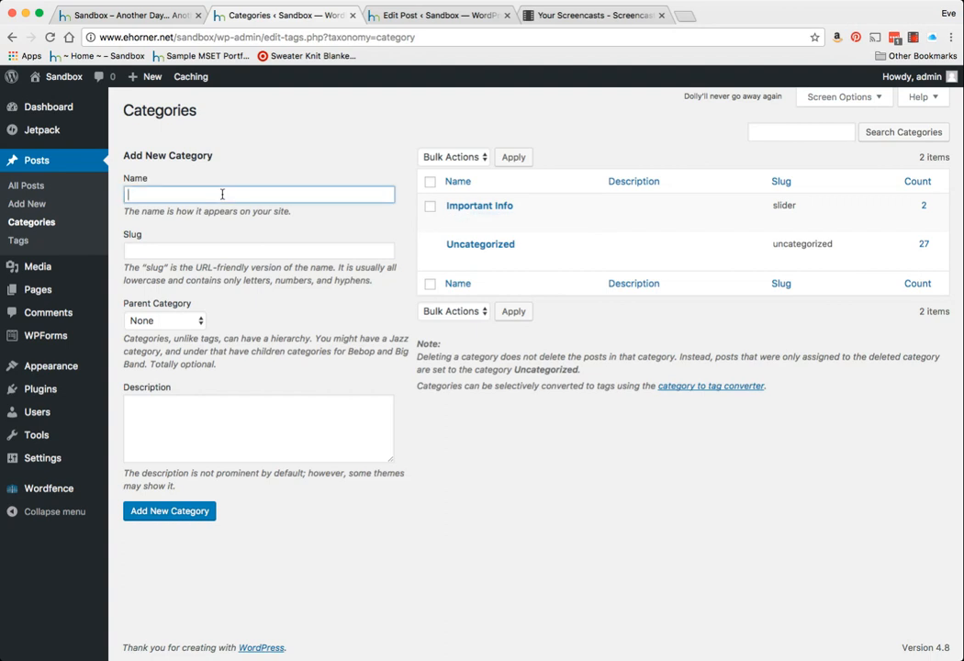
# - Create a Childrens category with slug childrens
pyautogui.write('C')
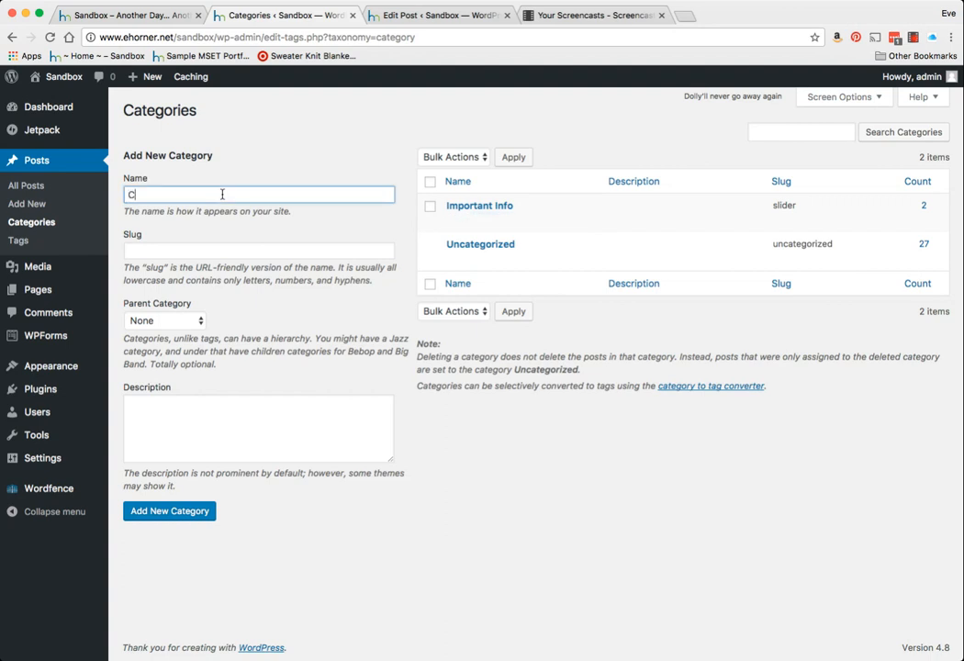
pyautogui.write('hildrens')
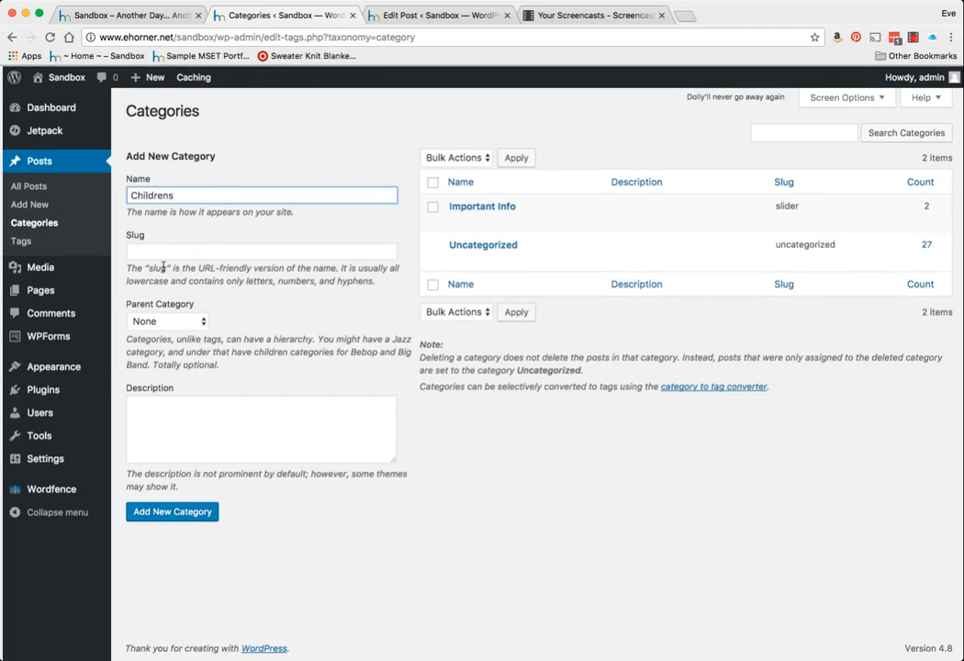
pyautogui.write('childrens')
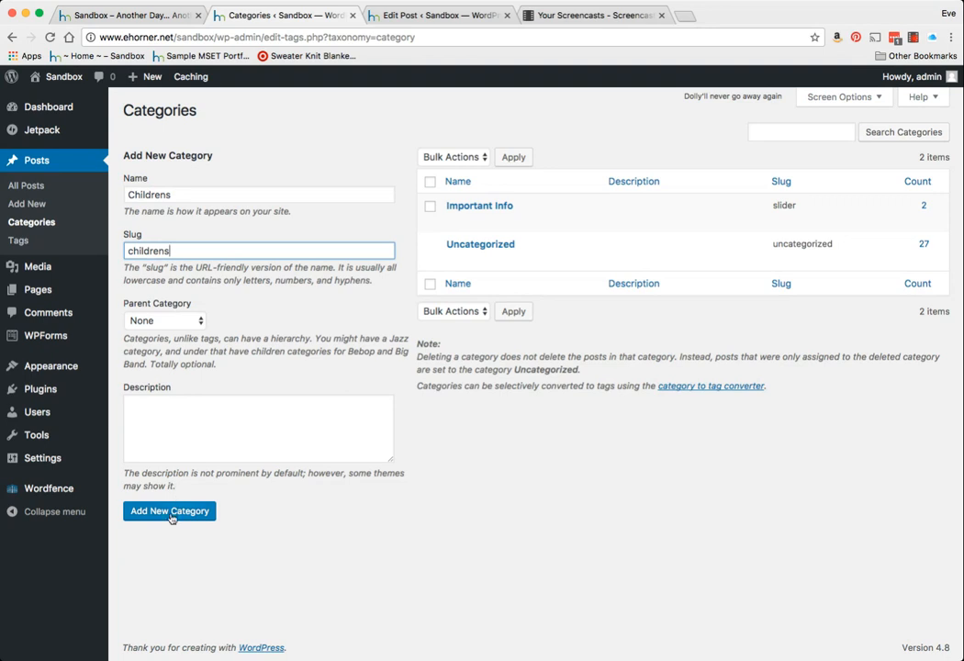
pyautogui.click(169, 510)
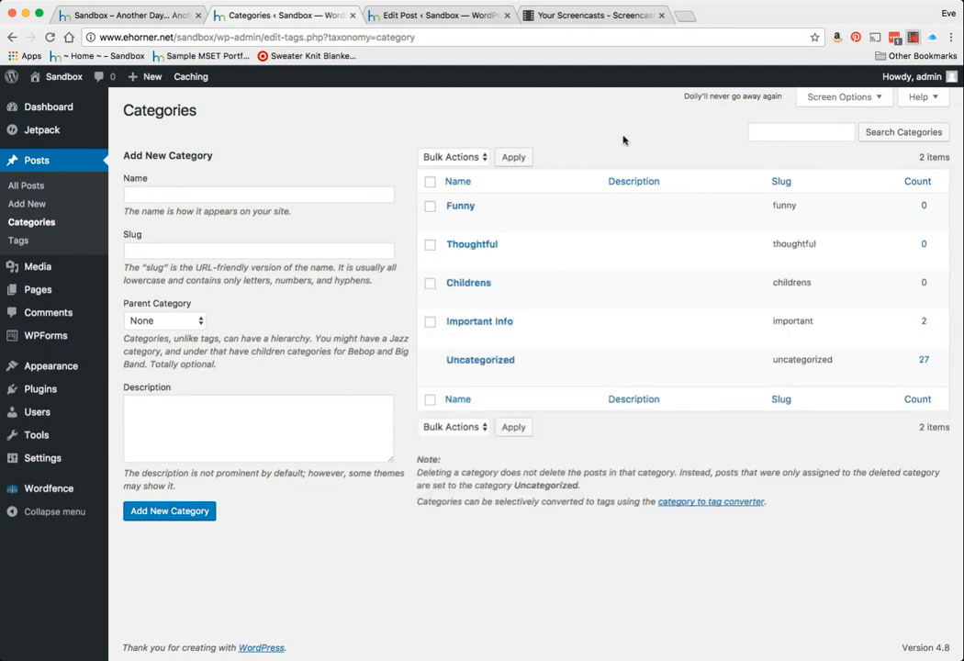
pyautogui.moveTo(479, 319)
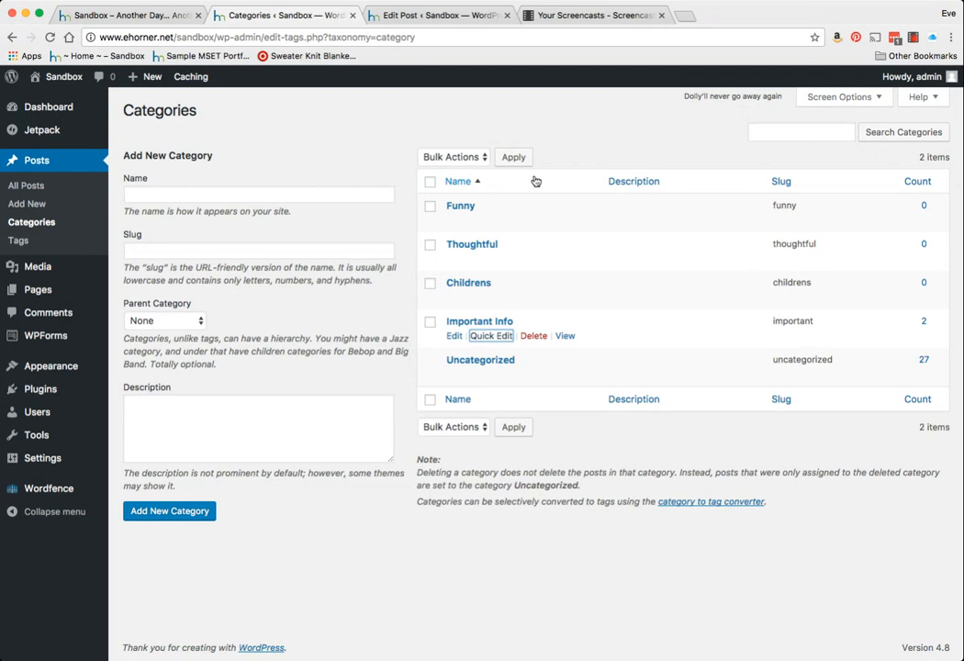
pyautogui.moveTo(458, 206)
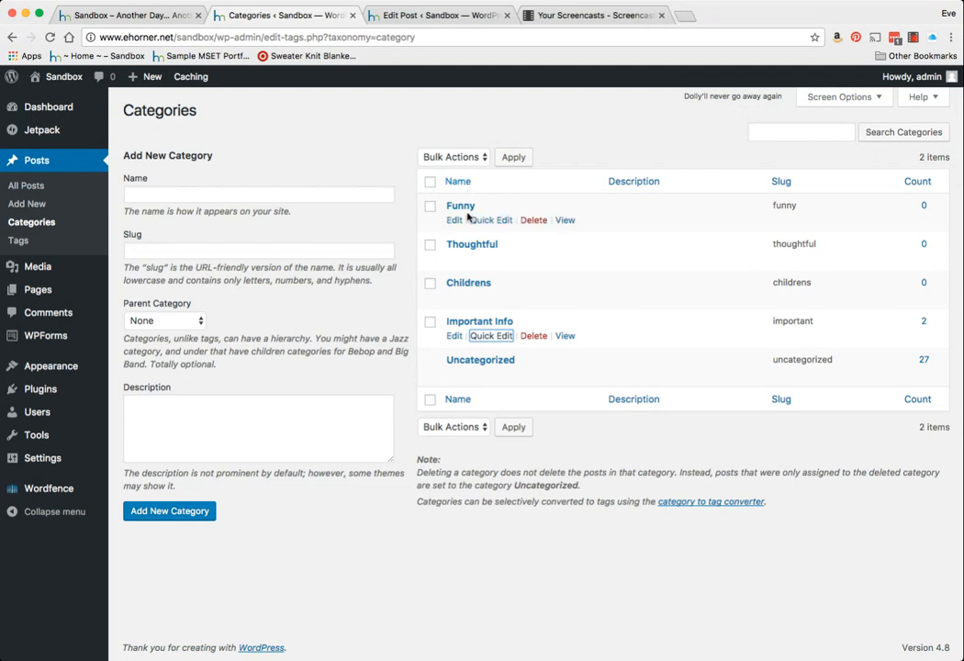
pyautogui.moveTo(519, 297)
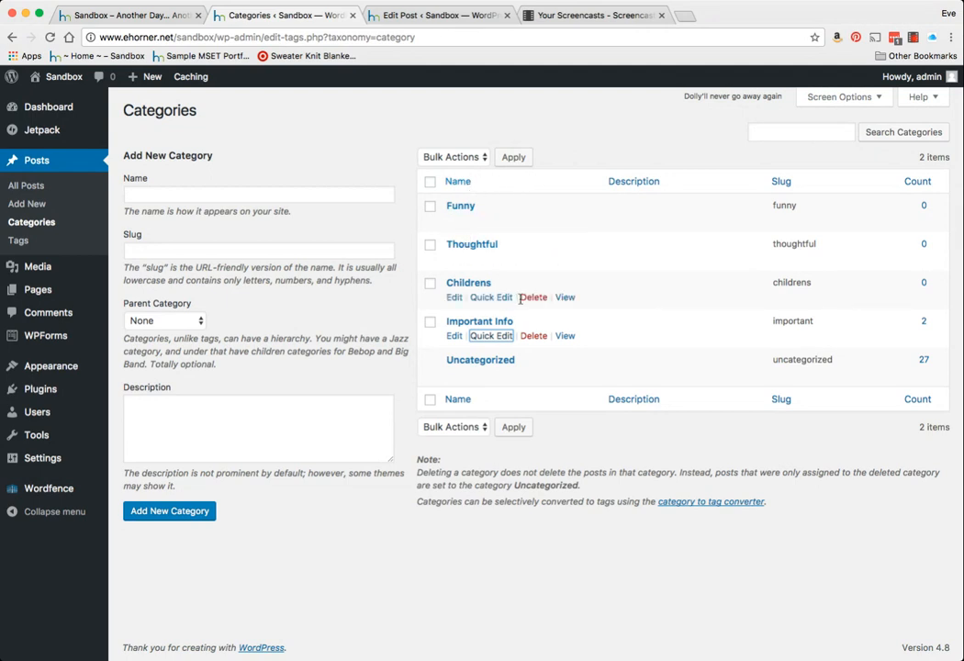
pyautogui.moveTo(481, 358)
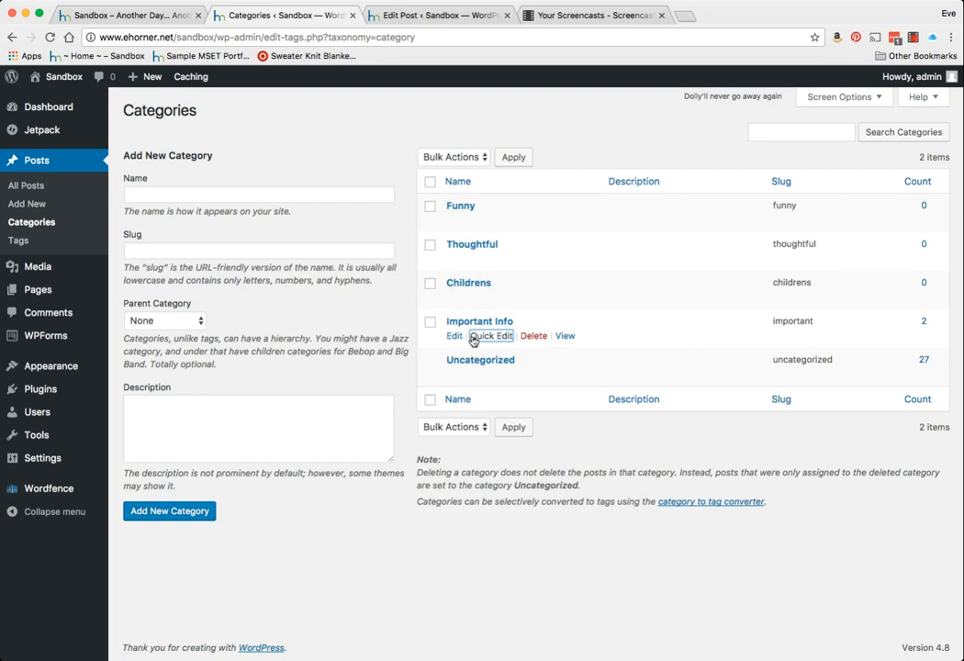
pyautogui.moveTo(19, 239)
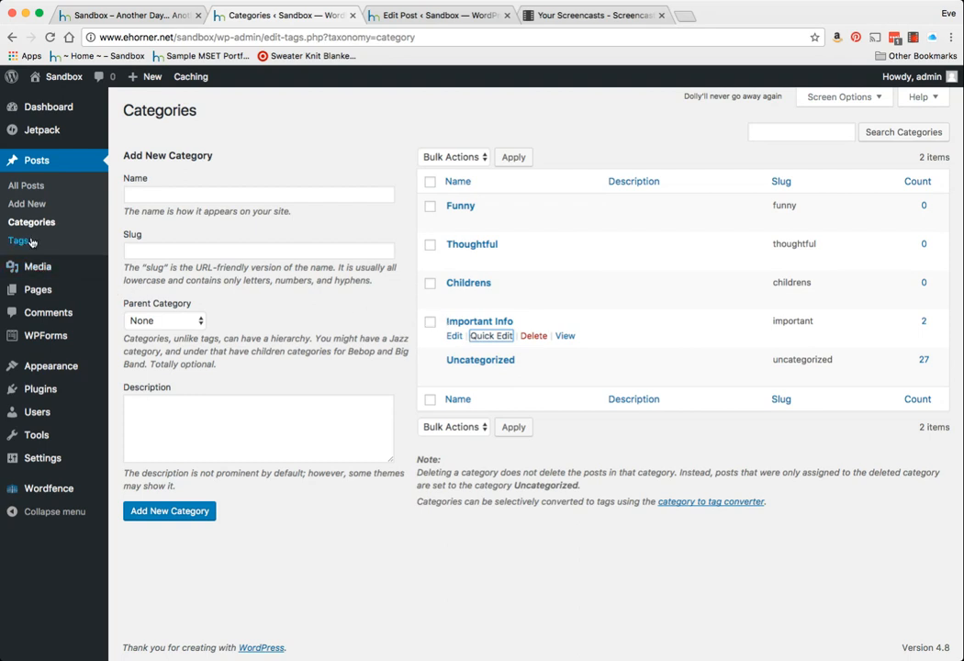
pyautogui.click(18, 238)
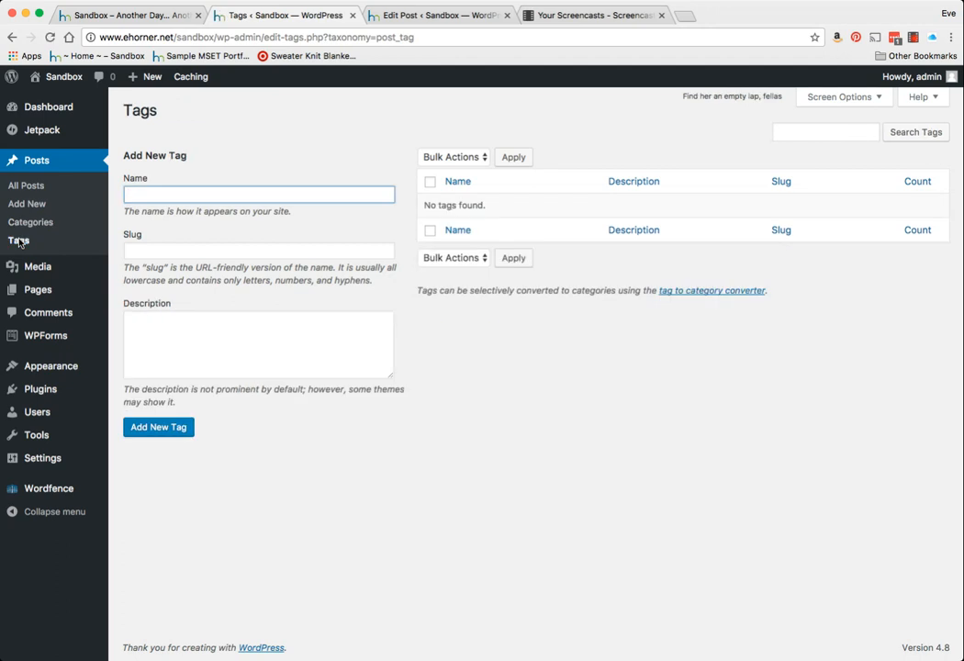
pyautogui.click(30, 222)
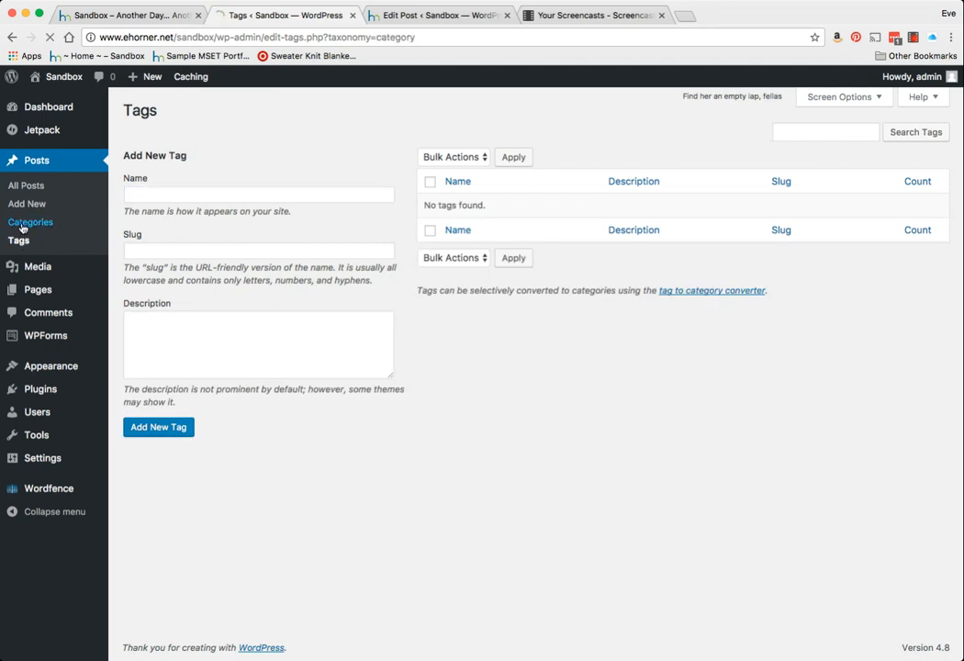
pyautogui.click(29, 221)
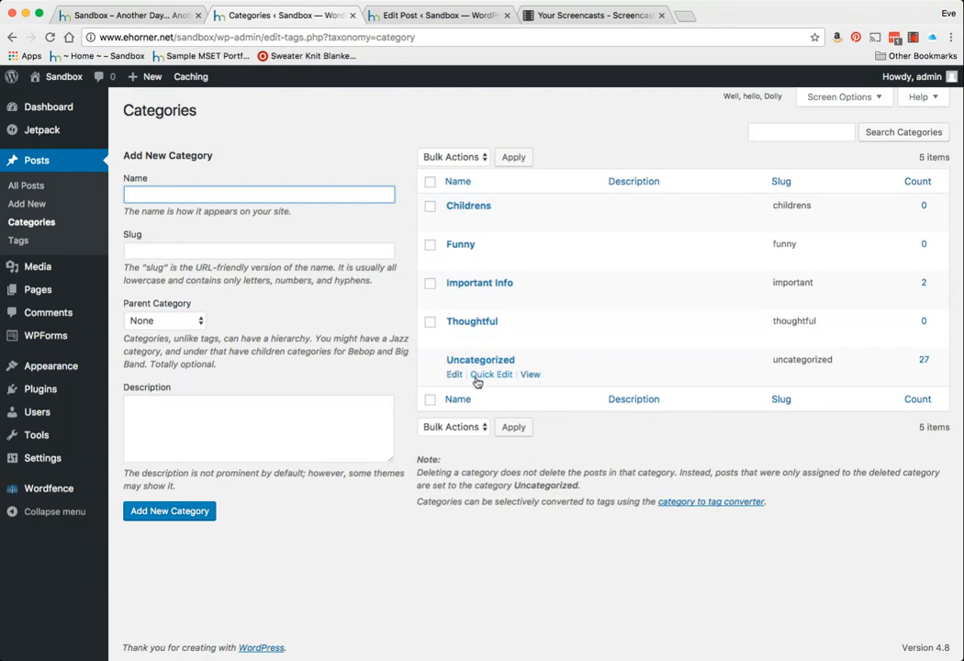
pyautogui.moveTo(472, 320)
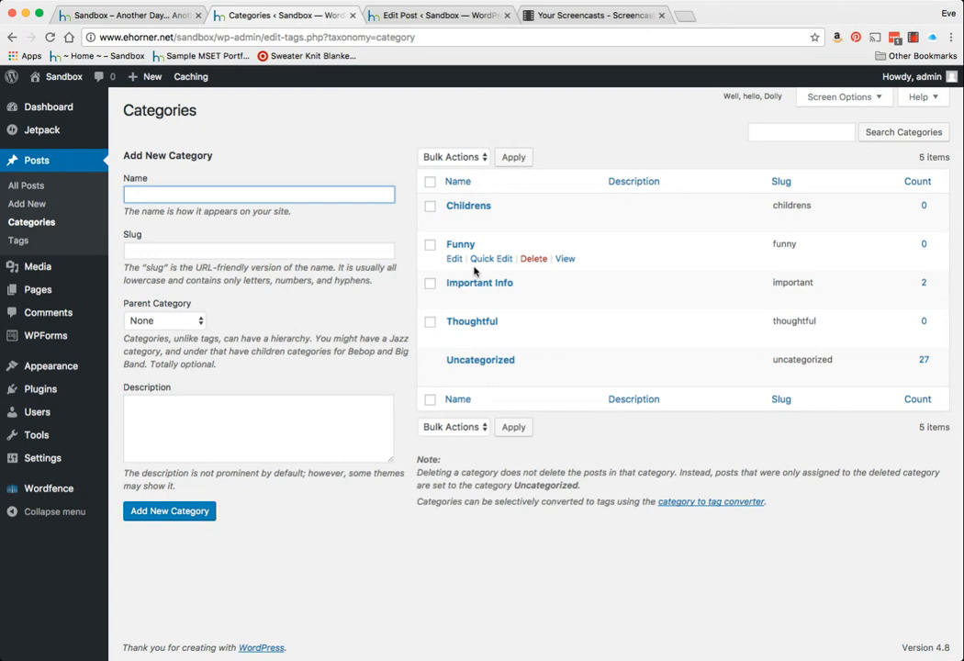
pyautogui.moveTo(347, 224)
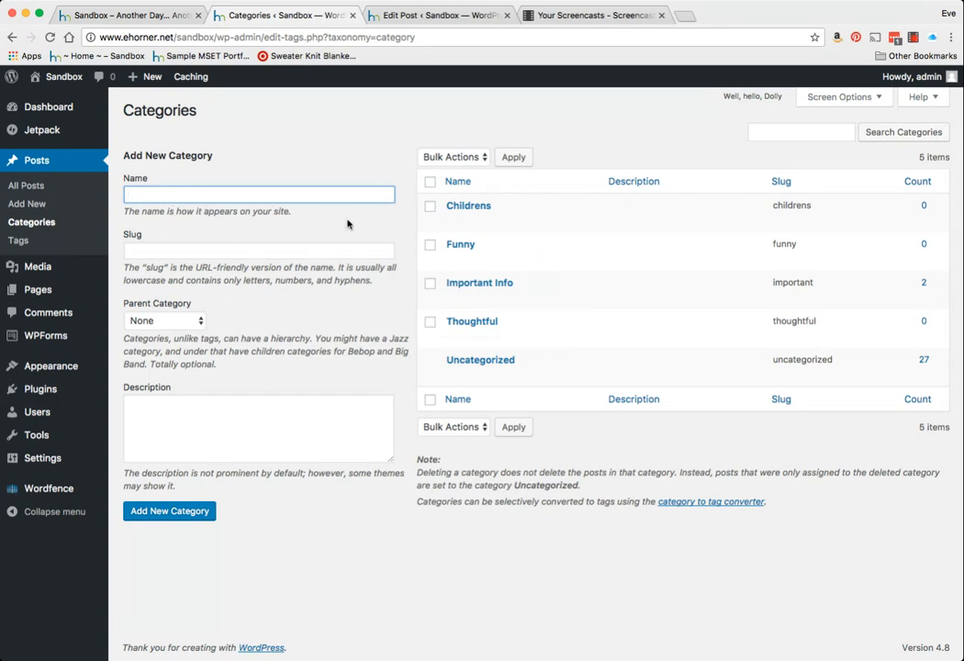
pyautogui.moveTo(56, 190)
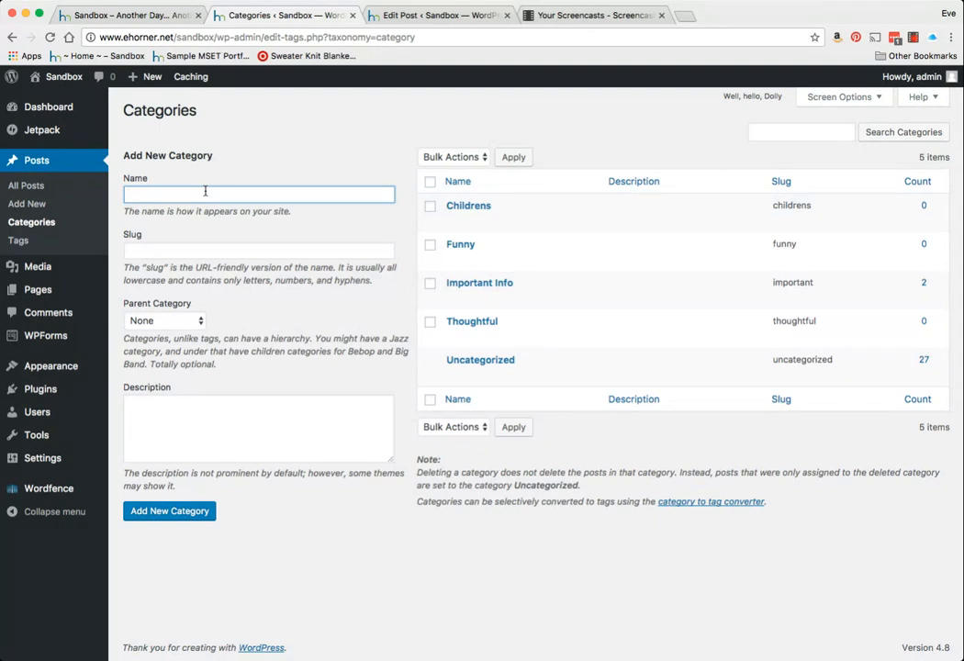
# - Create a new post category named MSET Work
pyautogui.write('MSET')
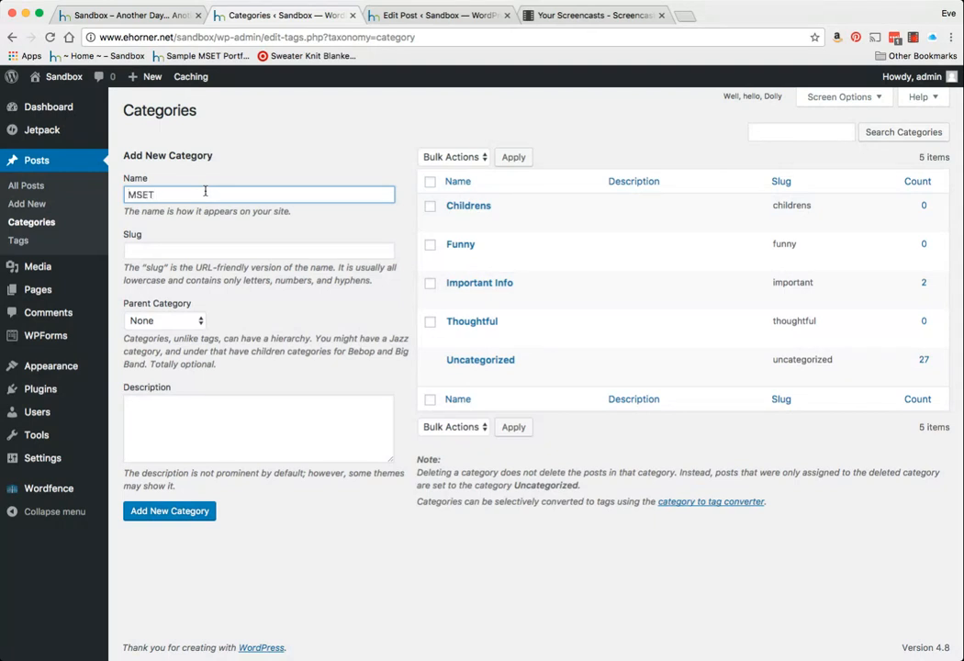
pyautogui.write('Work')
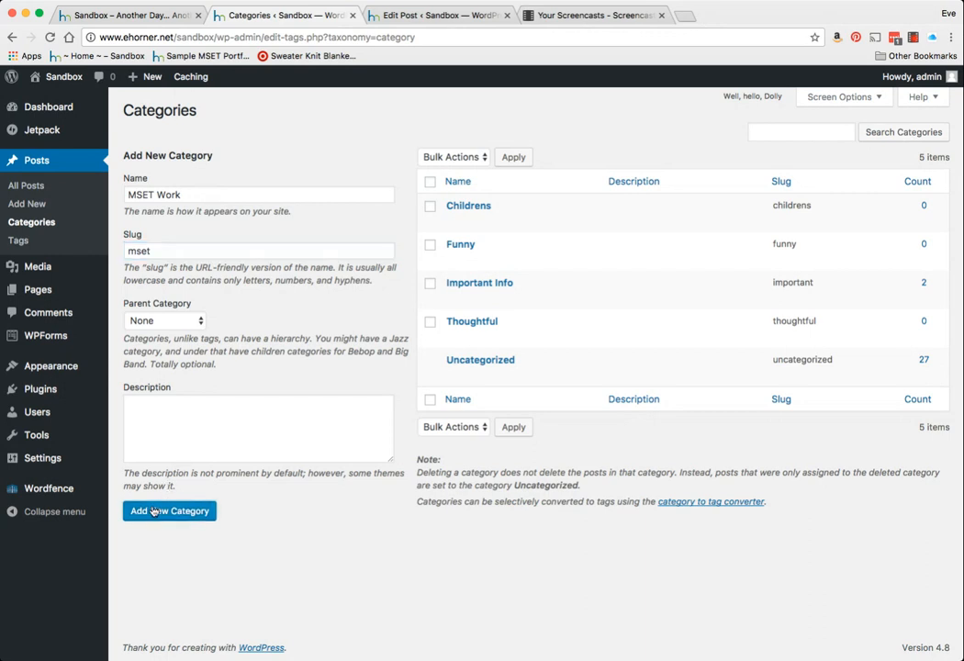
pyautogui.click(169, 511)
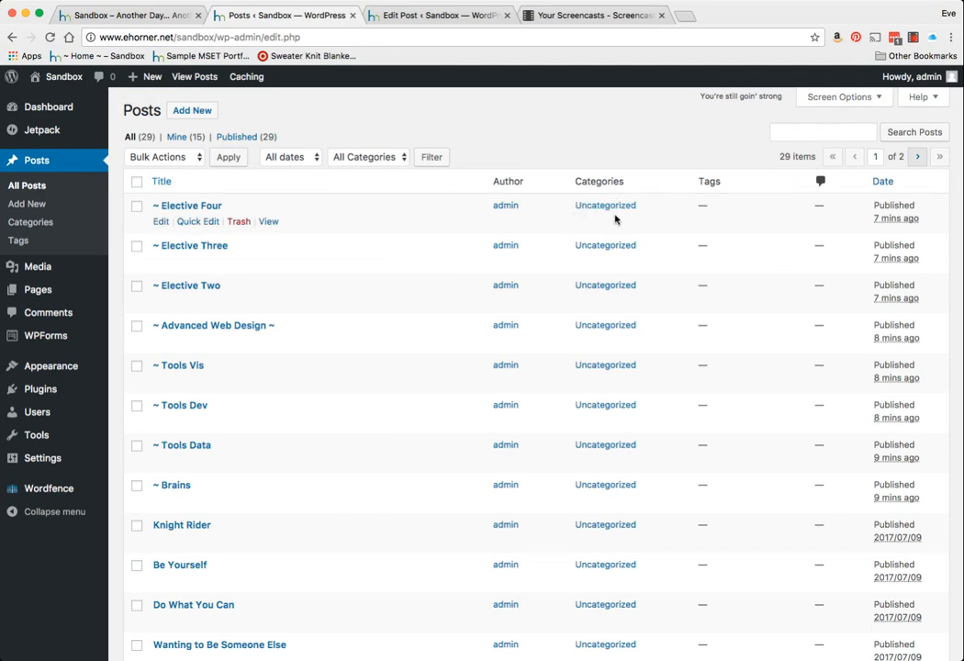
pyautogui.moveTo(187, 209)
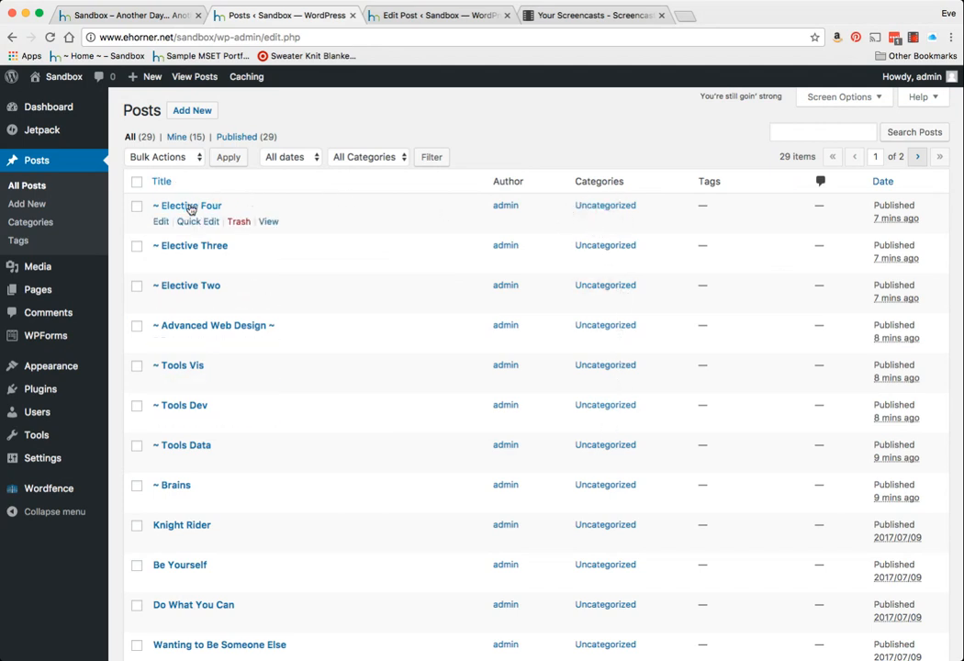
# - Move Elective Four from Uncategorized to MSET Work, update, and return to All Posts
pyautogui.click(187, 205)
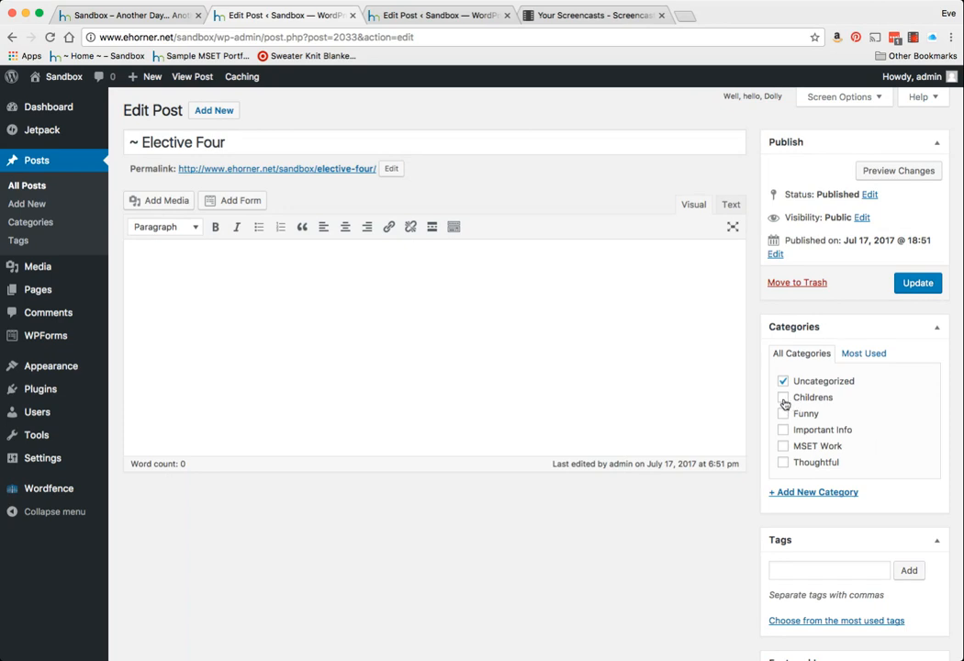
pyautogui.click(782, 447)
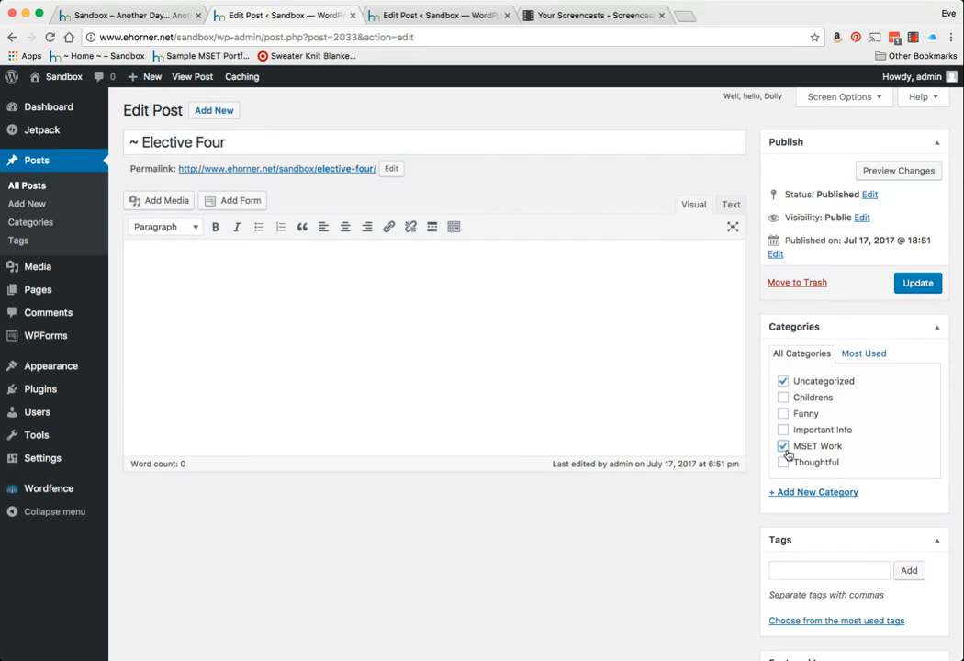
pyautogui.click(781, 380)
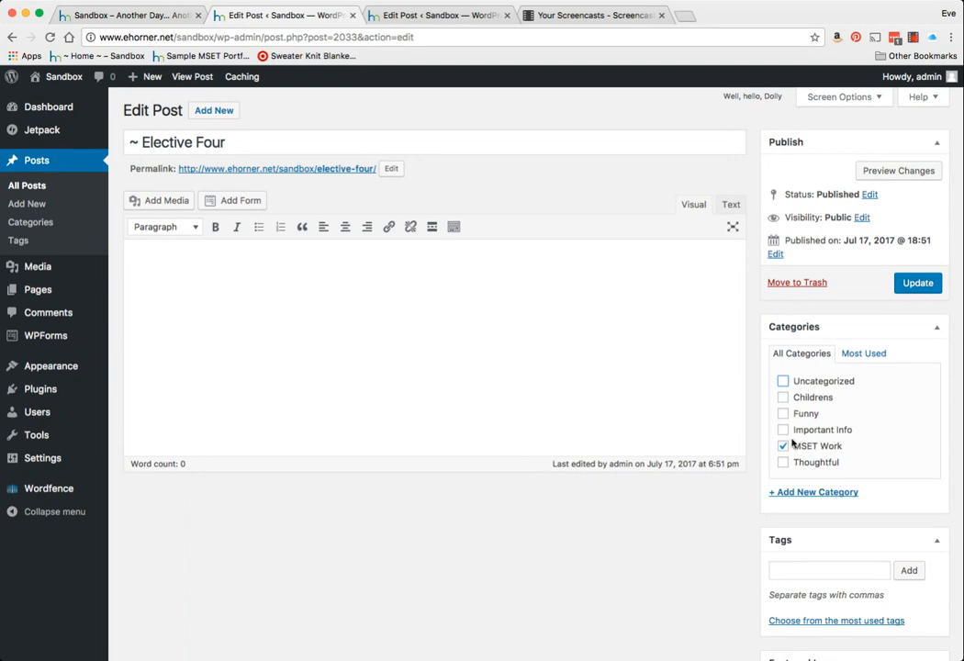
pyautogui.click(918, 282)
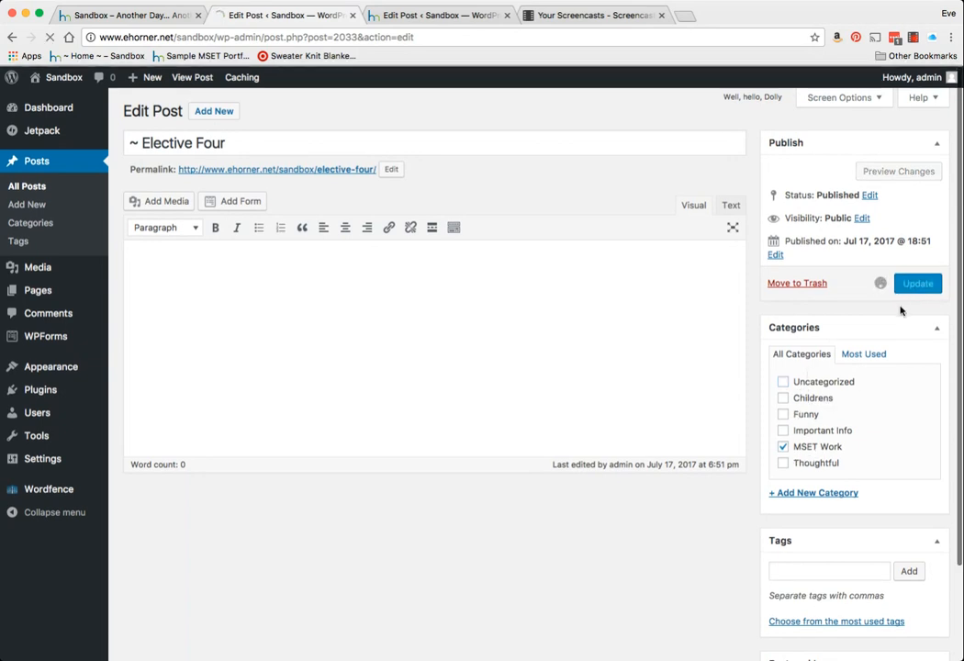
pyautogui.click(918, 282)
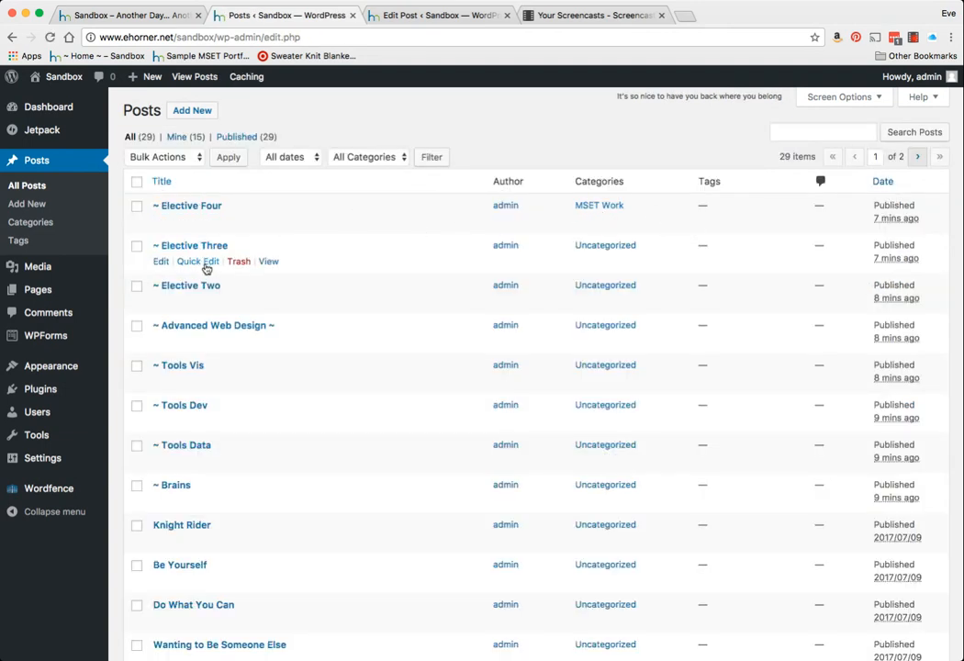
pyautogui.moveTo(198, 261)
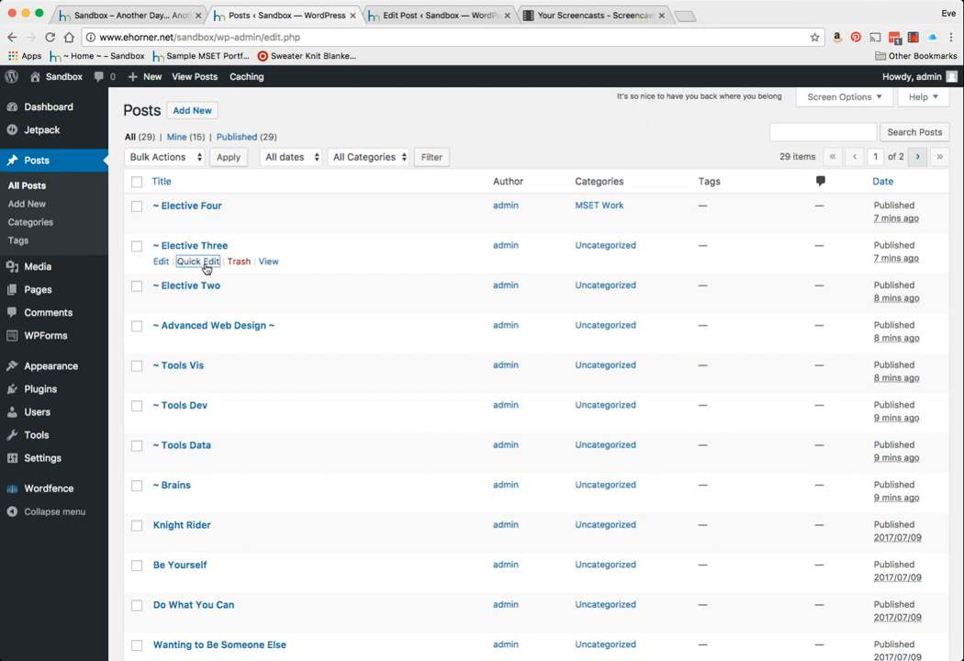
# - Quick Edit Elective Three and Elective Two into the MSET Work category
pyautogui.click(198, 260)
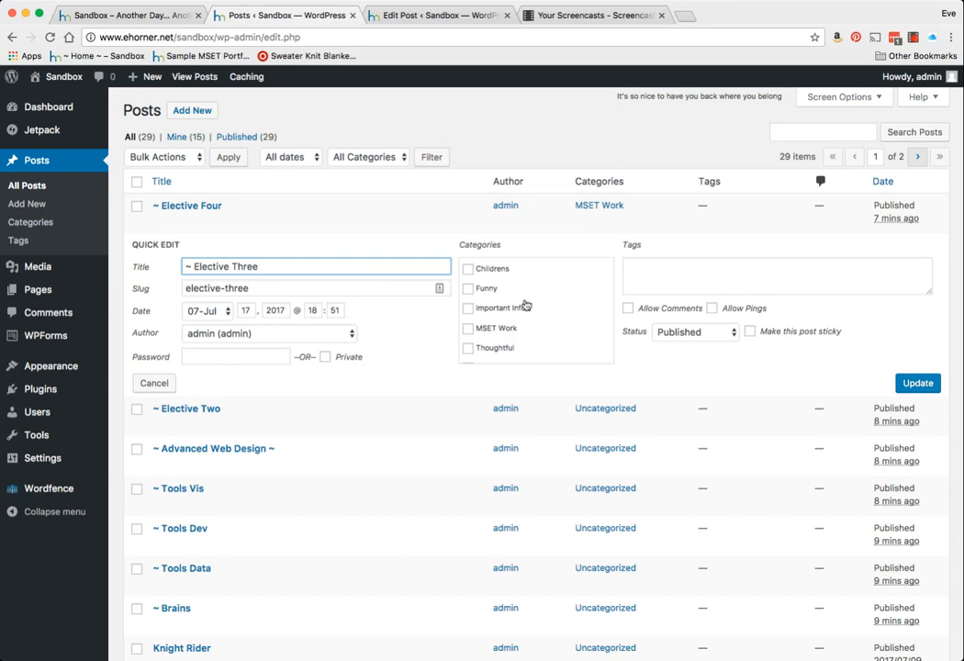
pyautogui.moveTo(517, 231)
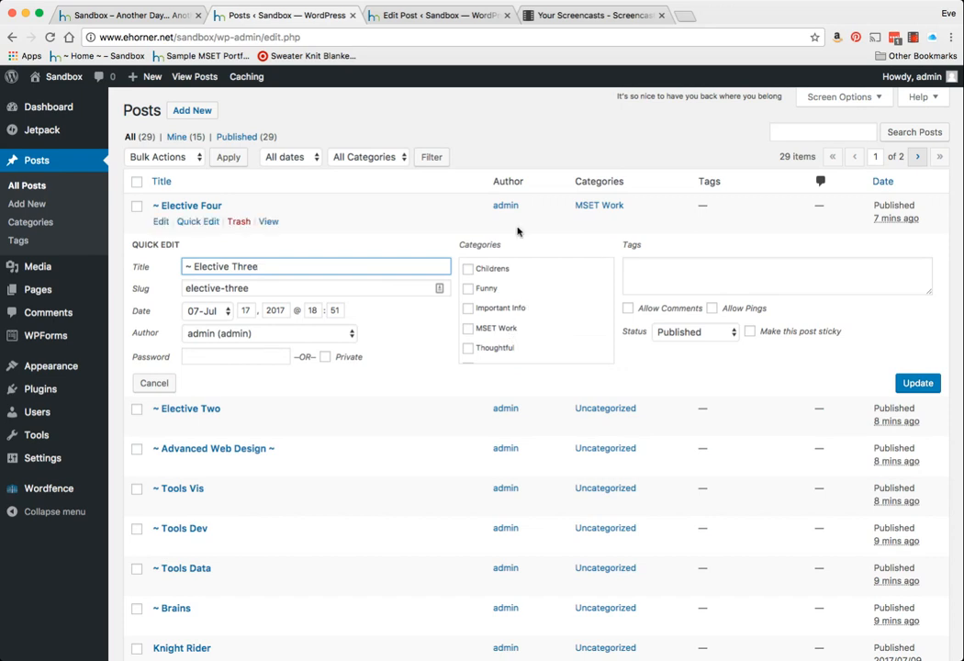
pyautogui.click(468, 326)
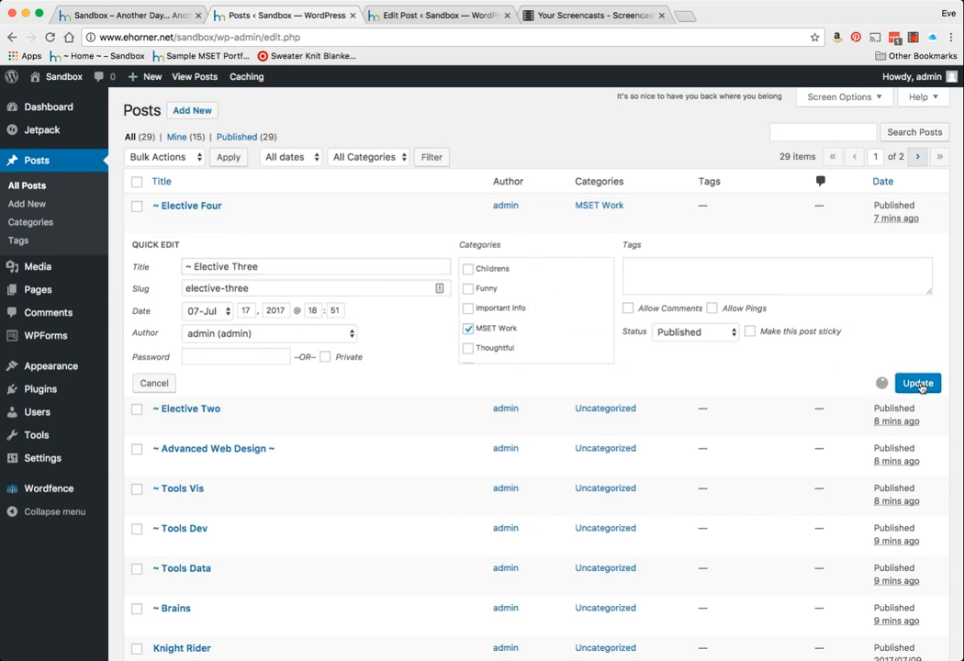
pyautogui.click(917, 384)
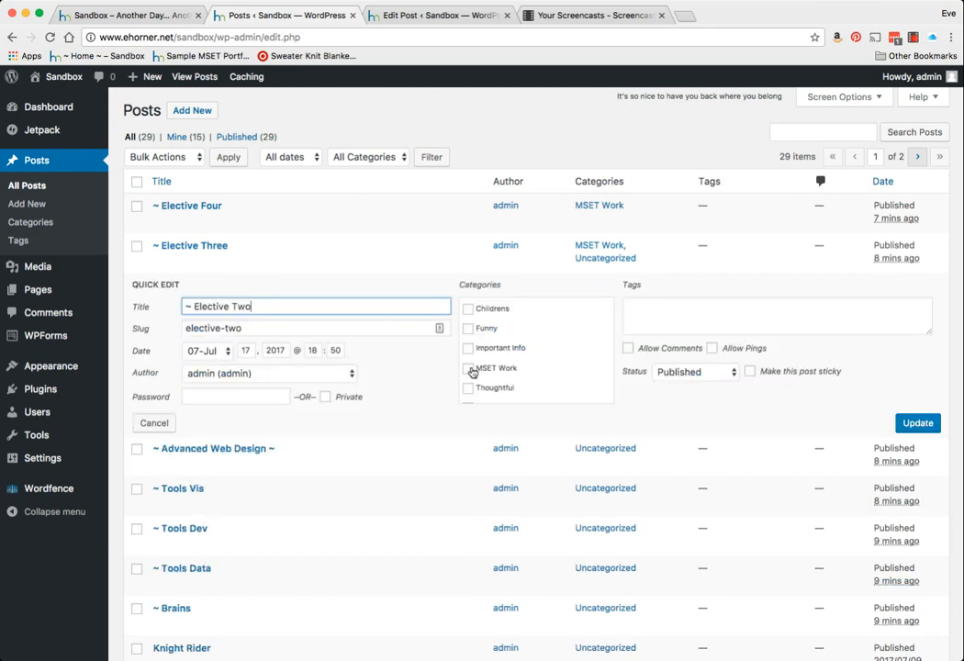
pyautogui.click(154, 422)
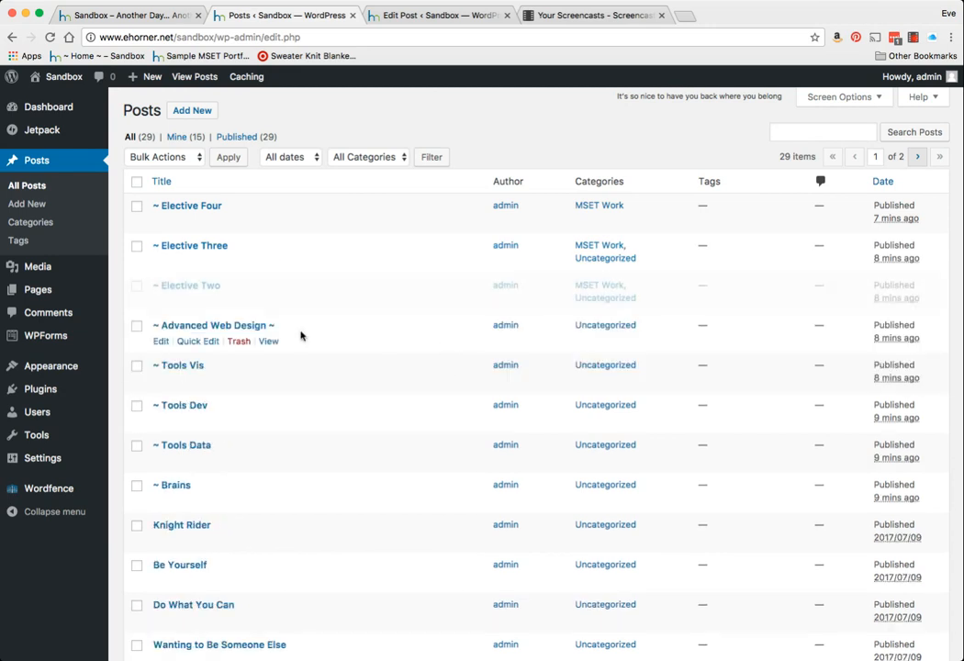
# - Quick Edit Advanced Web Design into MSET Work, then recheck Elective Three
pyautogui.click(198, 339)
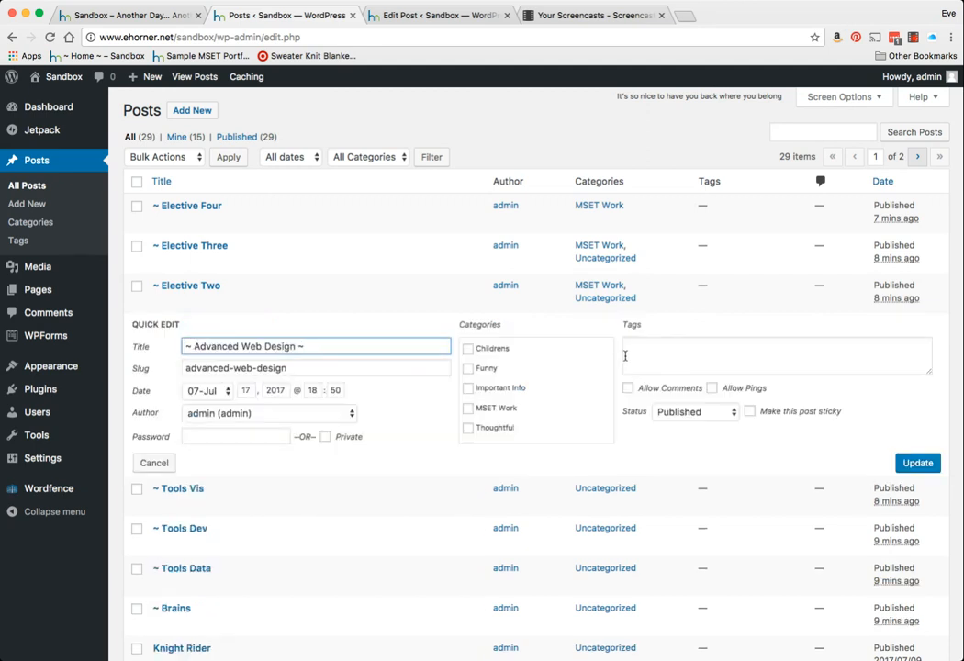
pyautogui.click(468, 408)
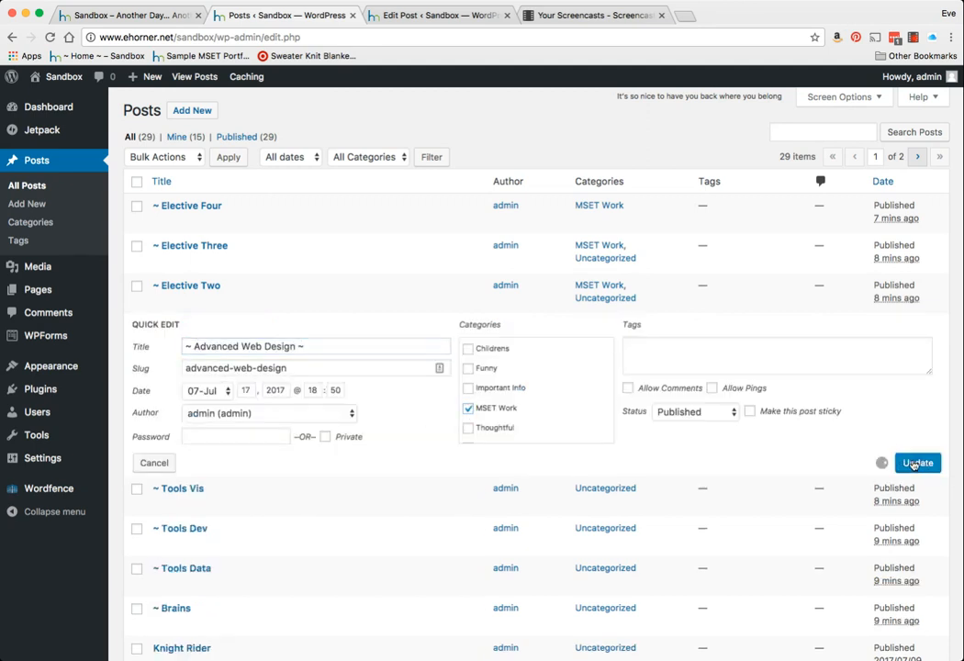
pyautogui.click(918, 463)
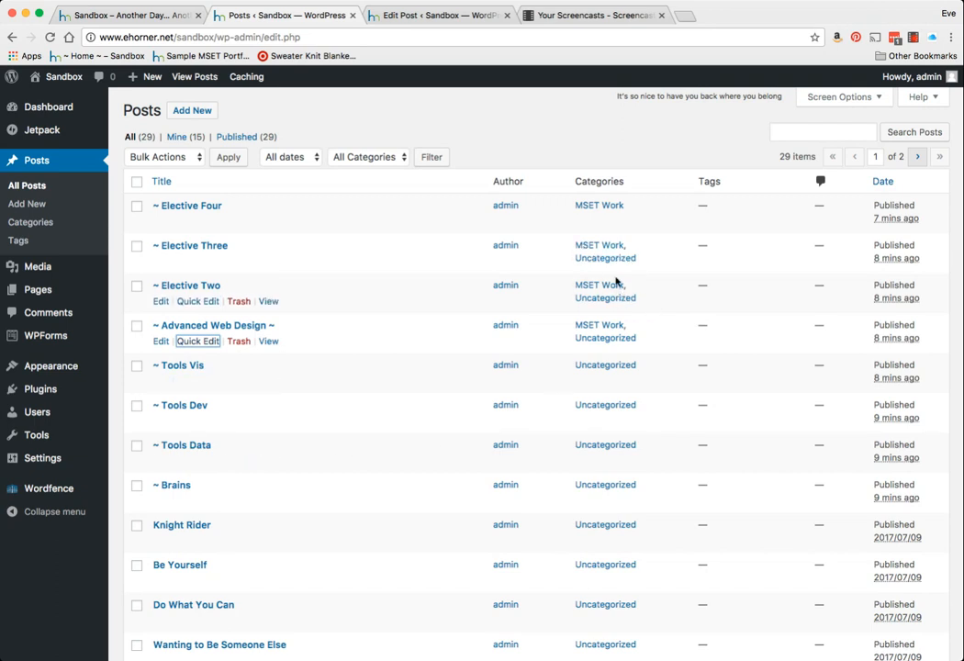
pyautogui.moveTo(608, 271)
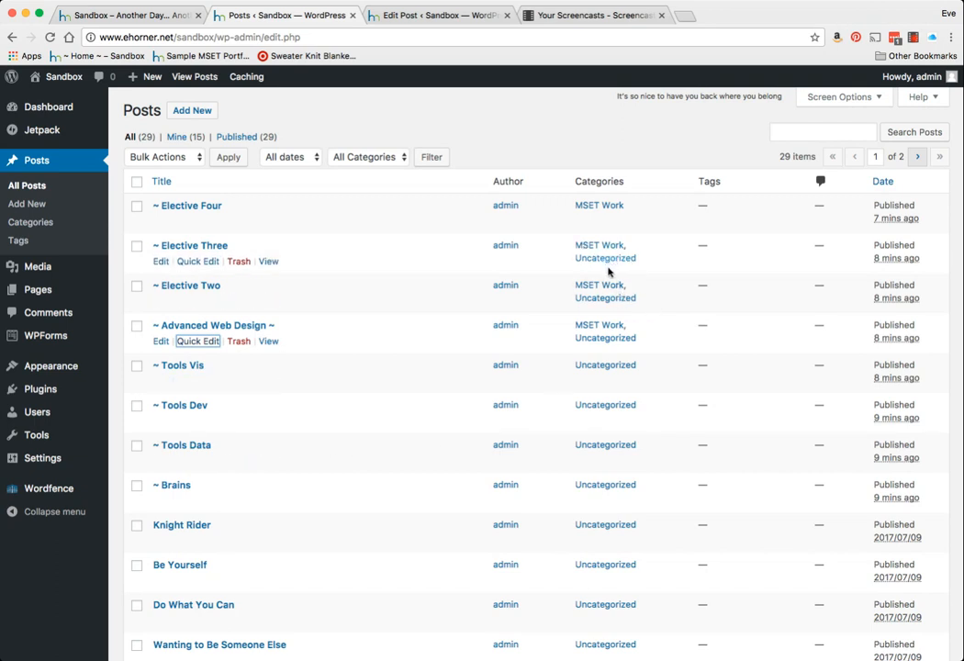
pyautogui.click(198, 260)
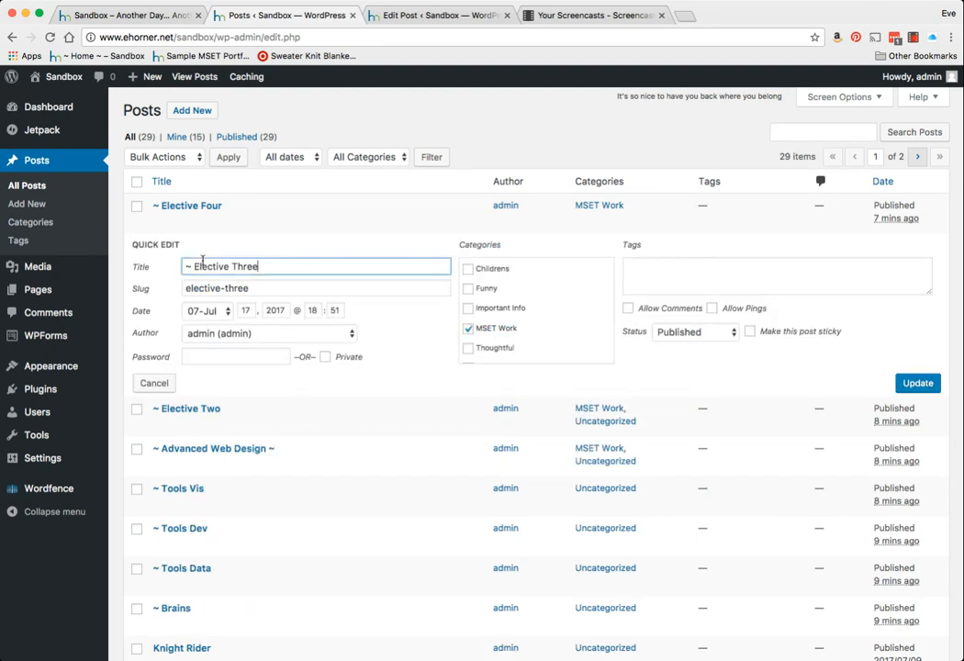